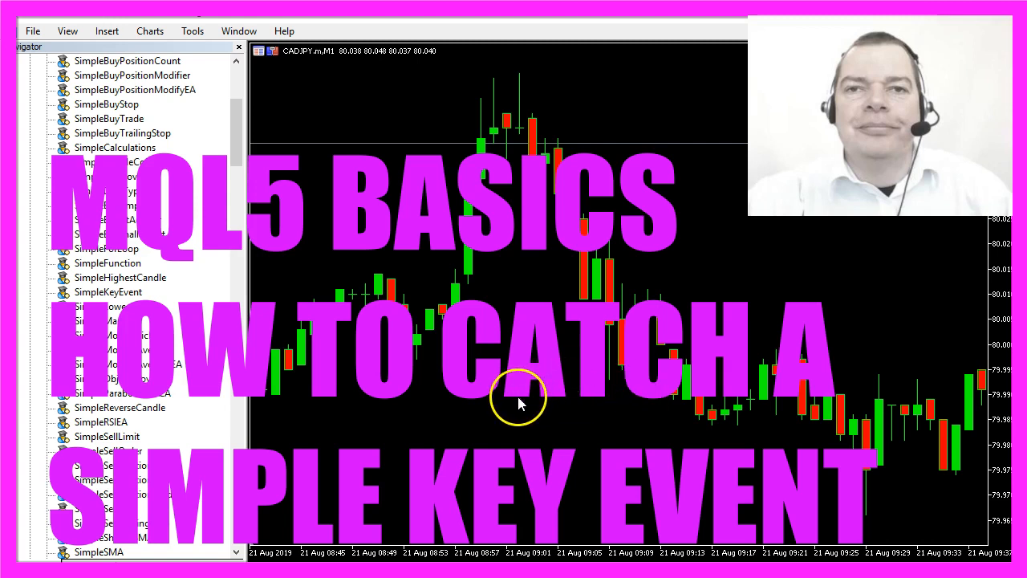
pyautogui.moveTo(506, 403)
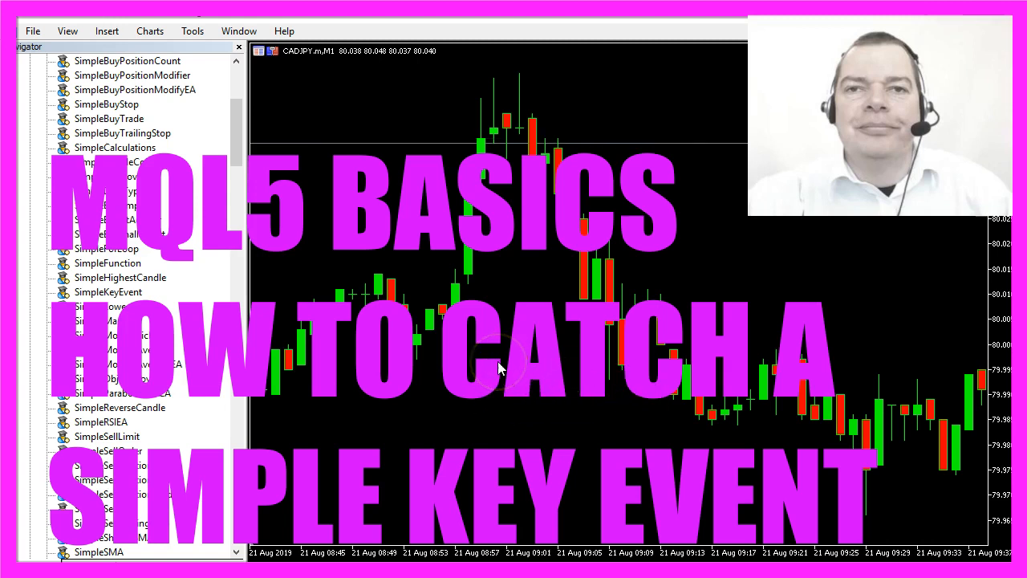
pyautogui.moveTo(730, 225)
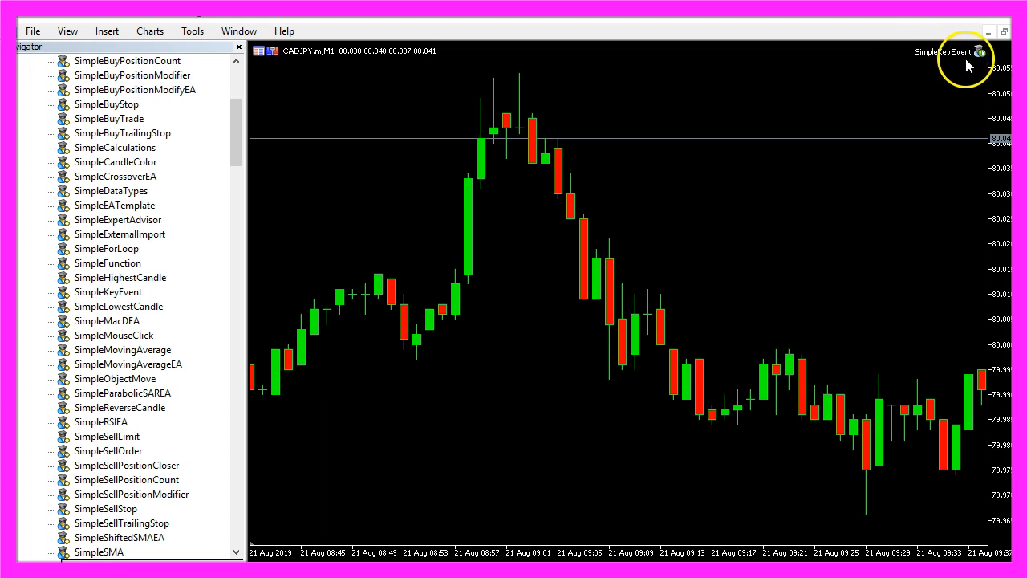
pyautogui.moveTo(848, 232)
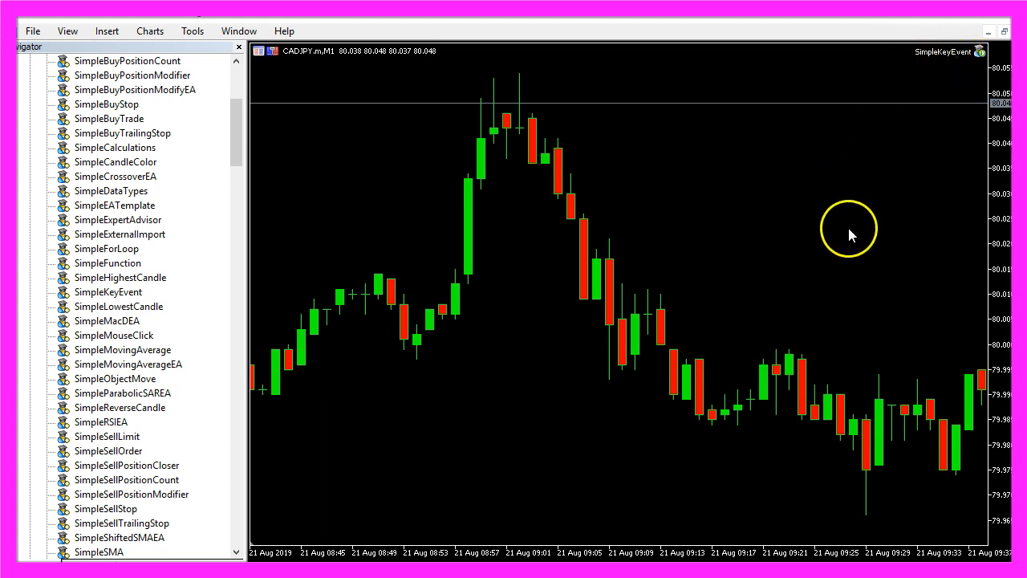
pyautogui.moveTo(705, 263)
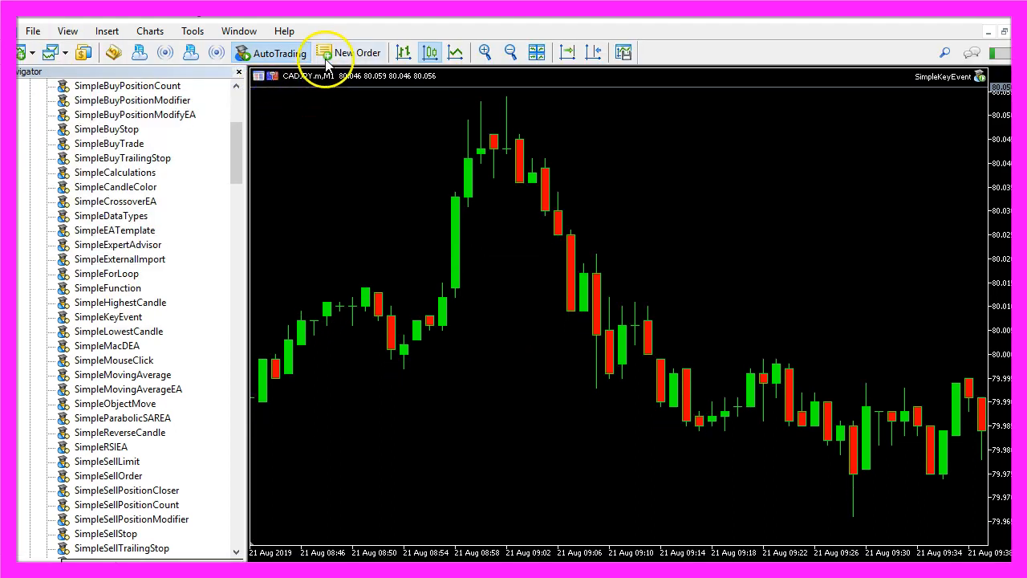
pyautogui.moveTo(113, 52)
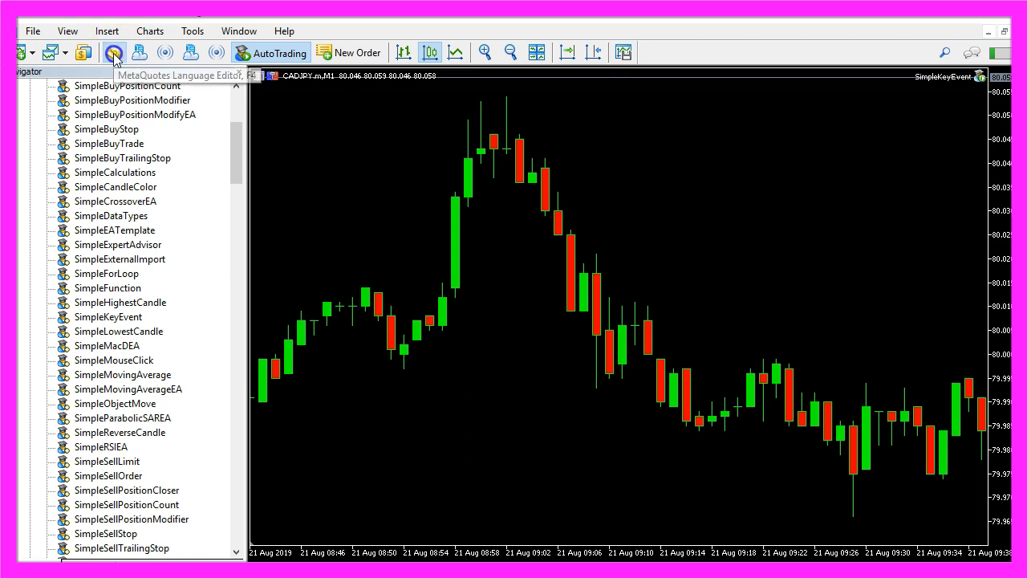
# Step: Create the Expert Advisor Experts\Basics\SimpleKeyEvent through the MQL5 Wizard without tester handlers
pyautogui.click(114, 52)
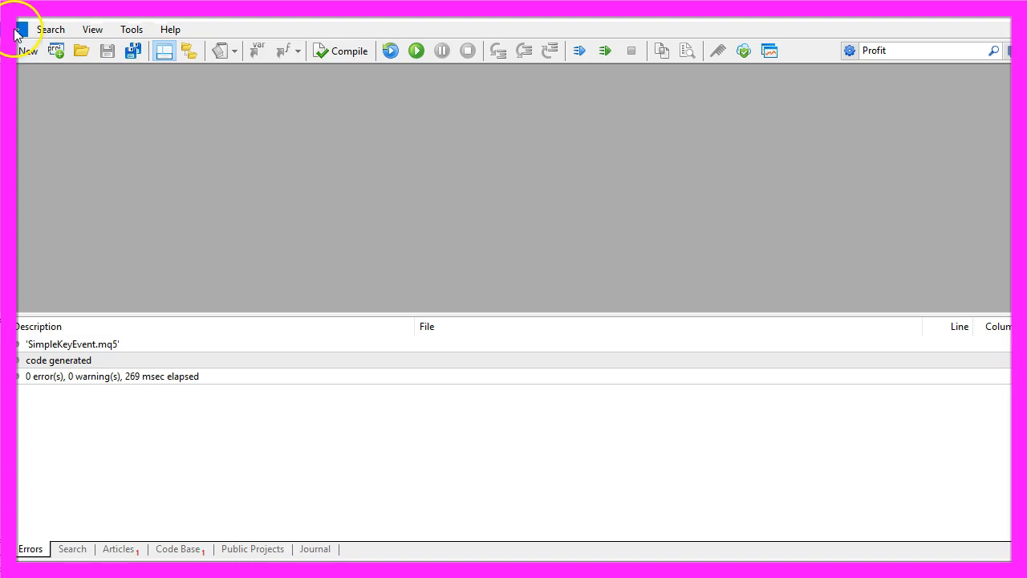
pyautogui.click(28, 40)
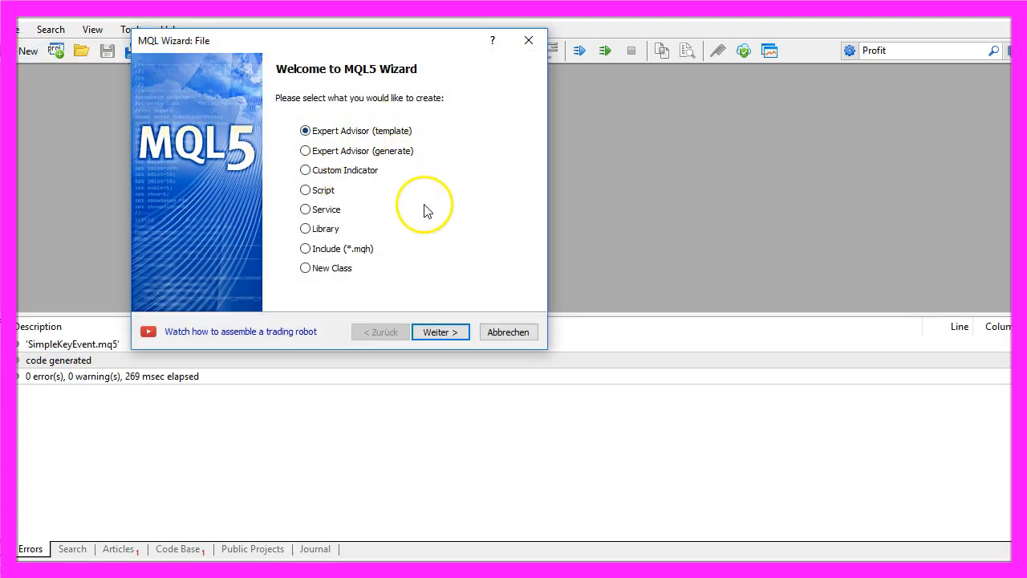
pyautogui.click(440, 332)
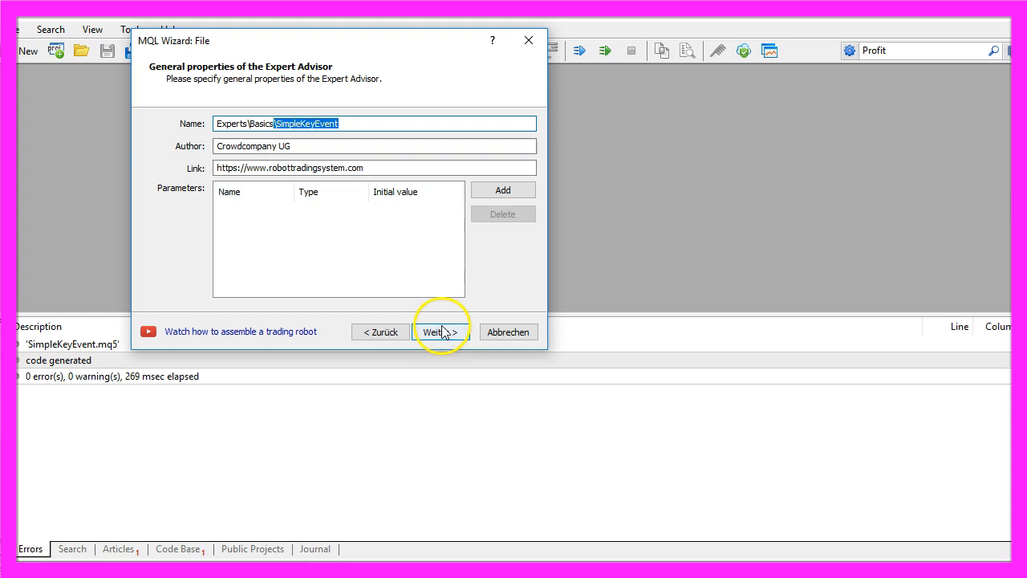
pyautogui.click(440, 332)
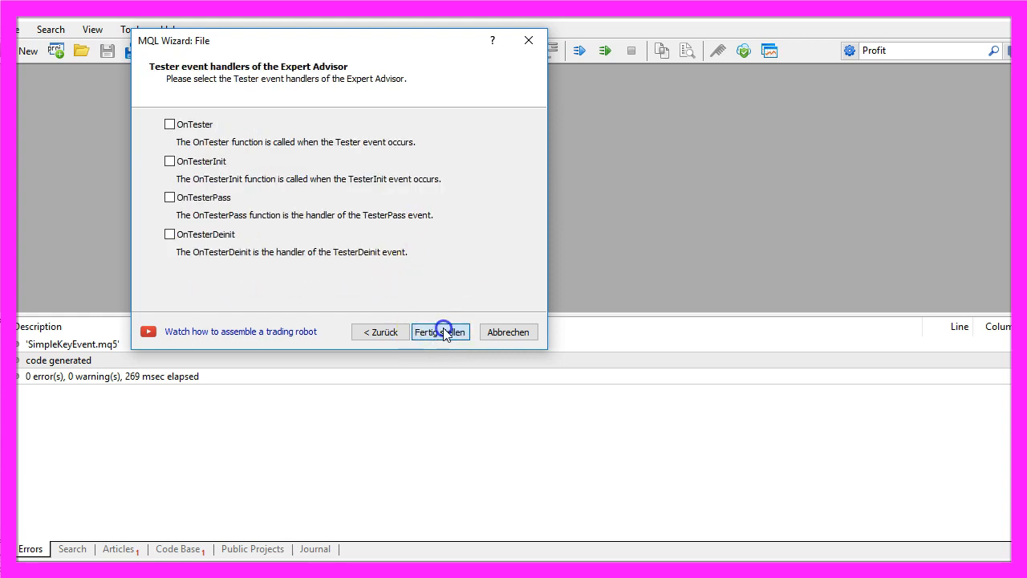
pyautogui.click(439, 331)
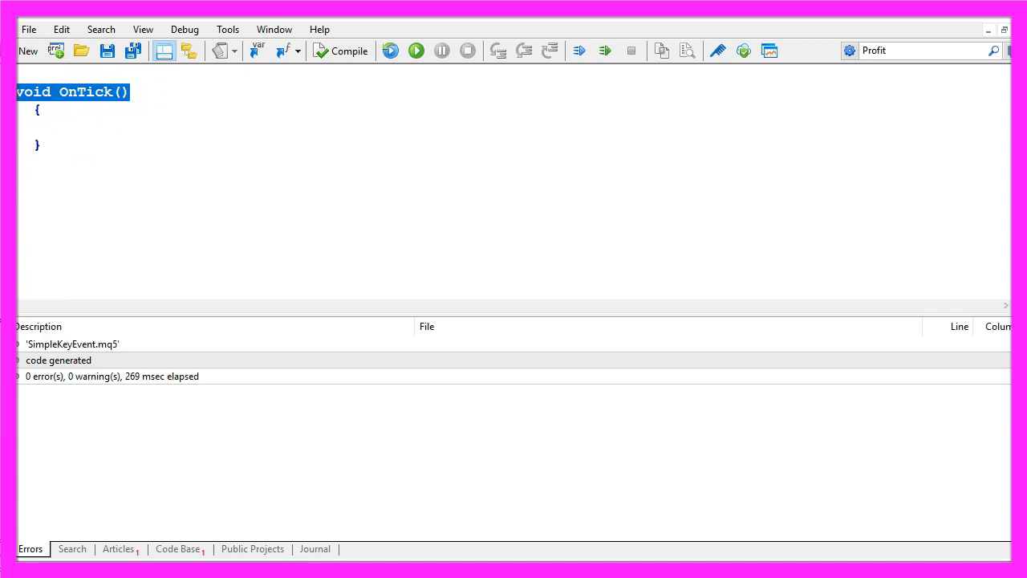
pyautogui.moveTo(168, 186)
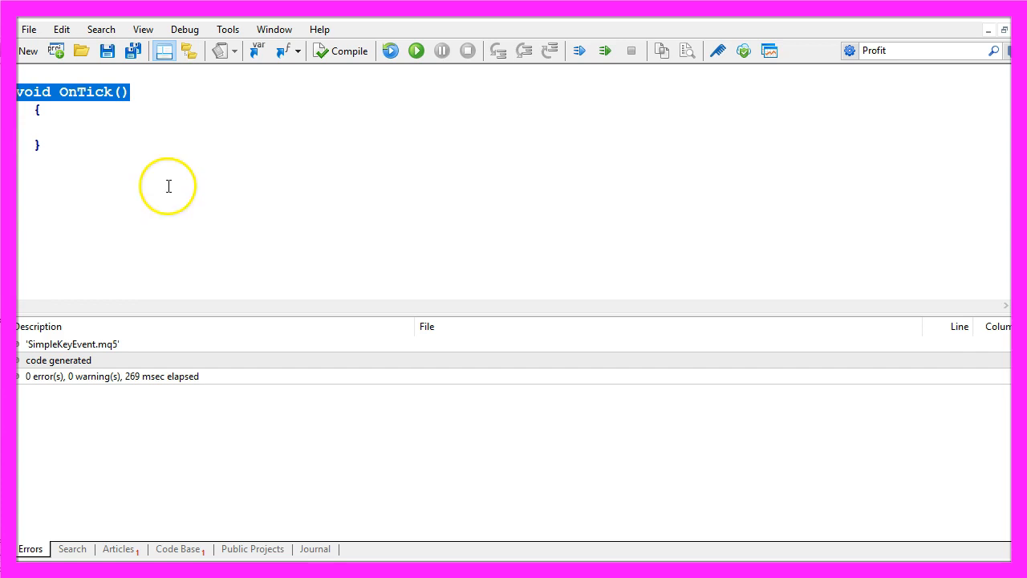
pyautogui.moveTo(138, 138)
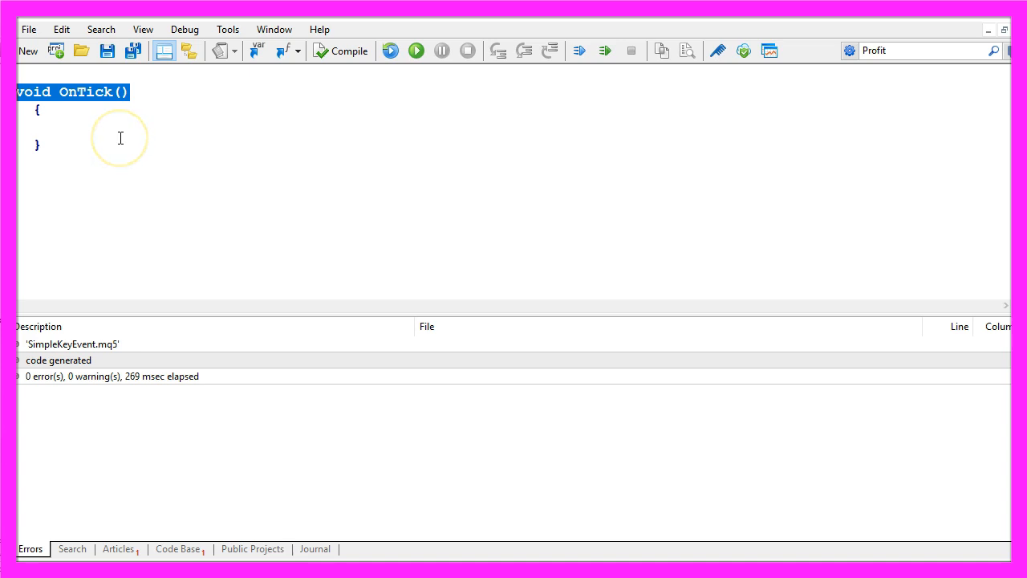
pyautogui.moveTo(86, 138)
pyautogui.write('const int EventID,    // Event Event-ID')
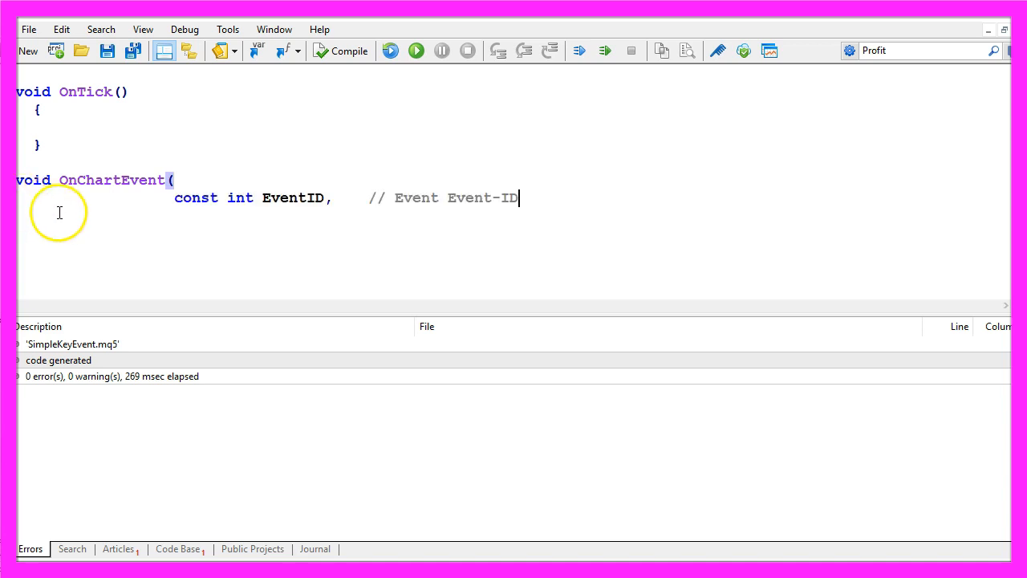
# Step: Write the OnChartEvent parameters const int EventID, const long& lparam and const double& dparam
pyautogui.doubleClick(240, 197)
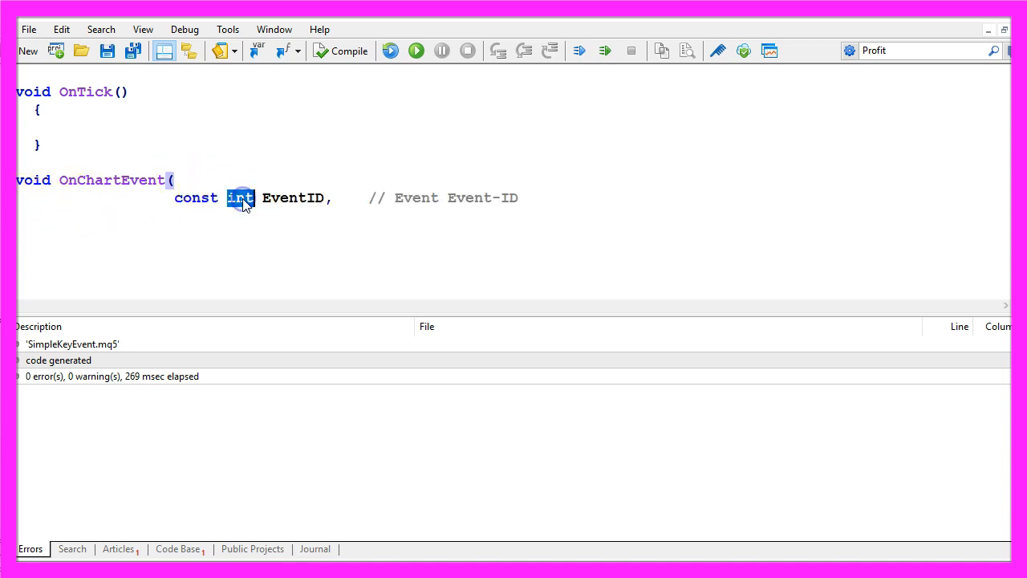
pyautogui.doubleClick(293, 197)
pyautogui.write('const long& lparam,   // long event parameter')
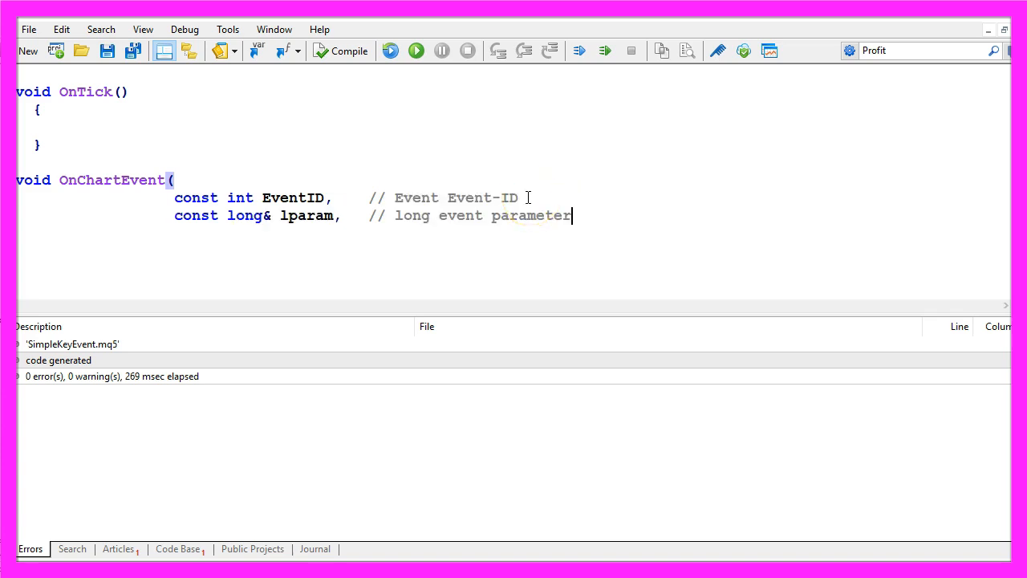
pyautogui.doubleClick(243, 215)
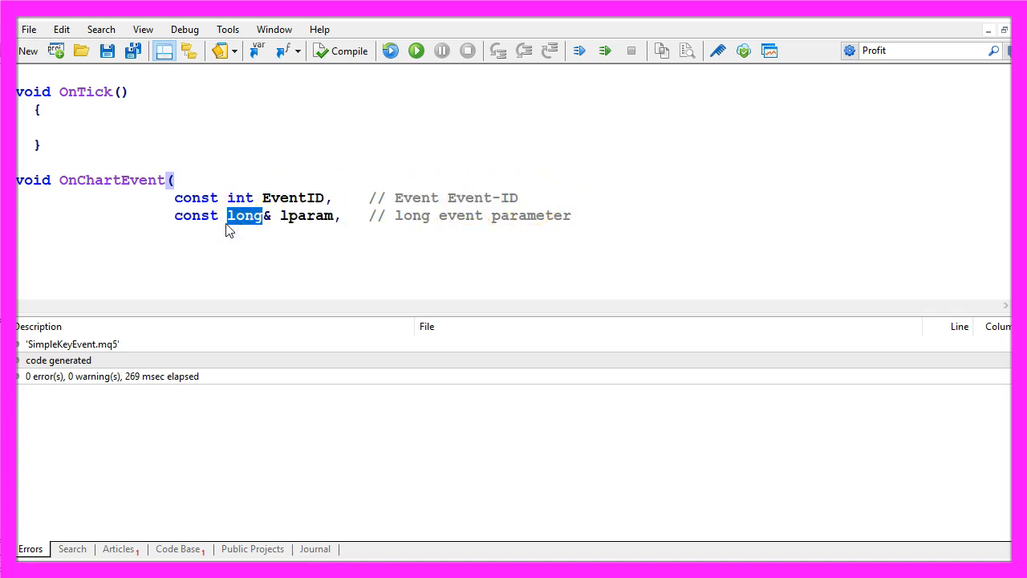
pyautogui.click(268, 215)
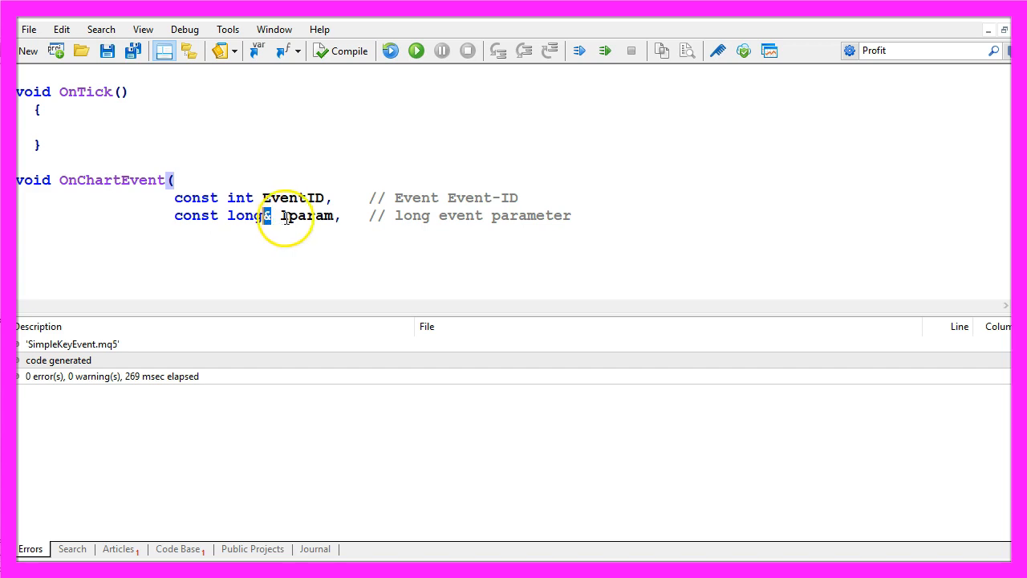
pyautogui.doubleClick(244, 215)
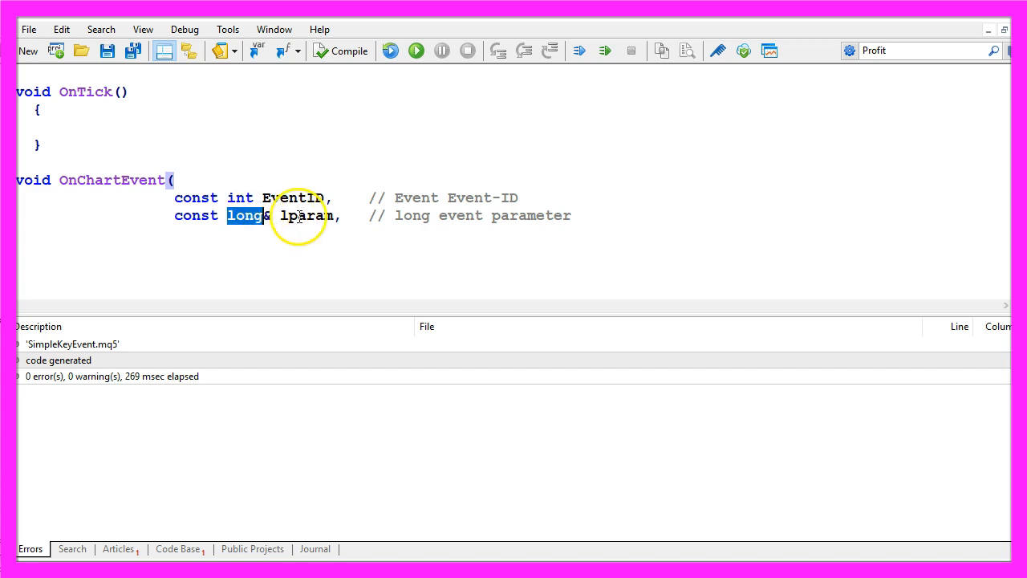
pyautogui.doubleClick(307, 215)
pyautogui.write('const double& dparam, // double event  parameter')
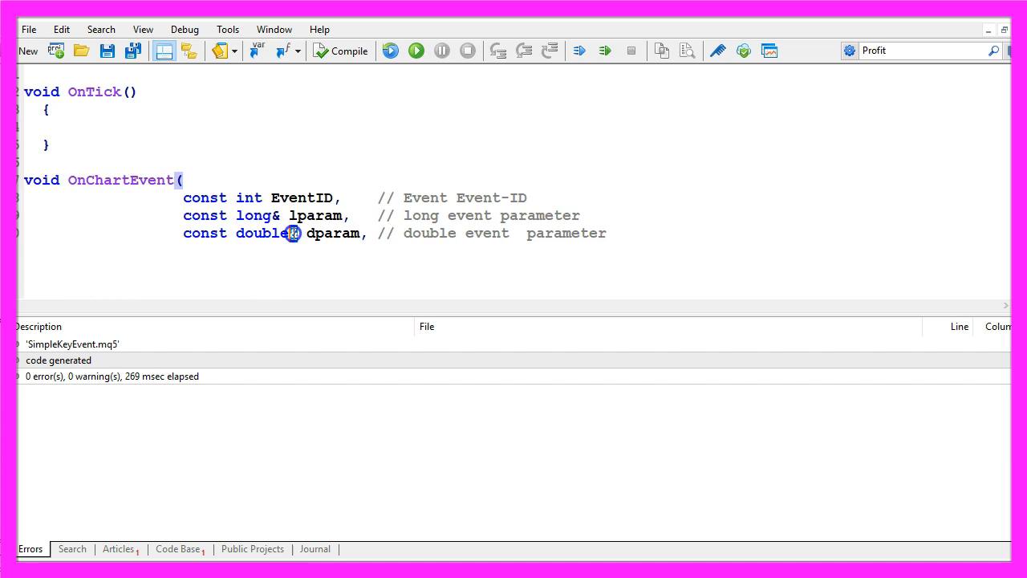
pyautogui.doubleClick(333, 232)
pyautogui.write('const string& sparam  // string  parameter')
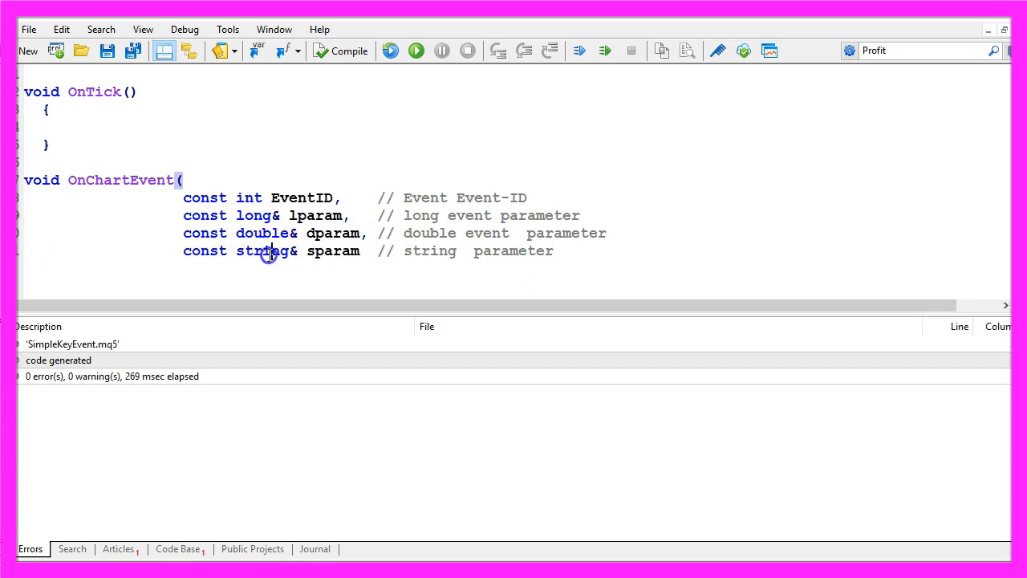
pyautogui.moveTo(292, 251)
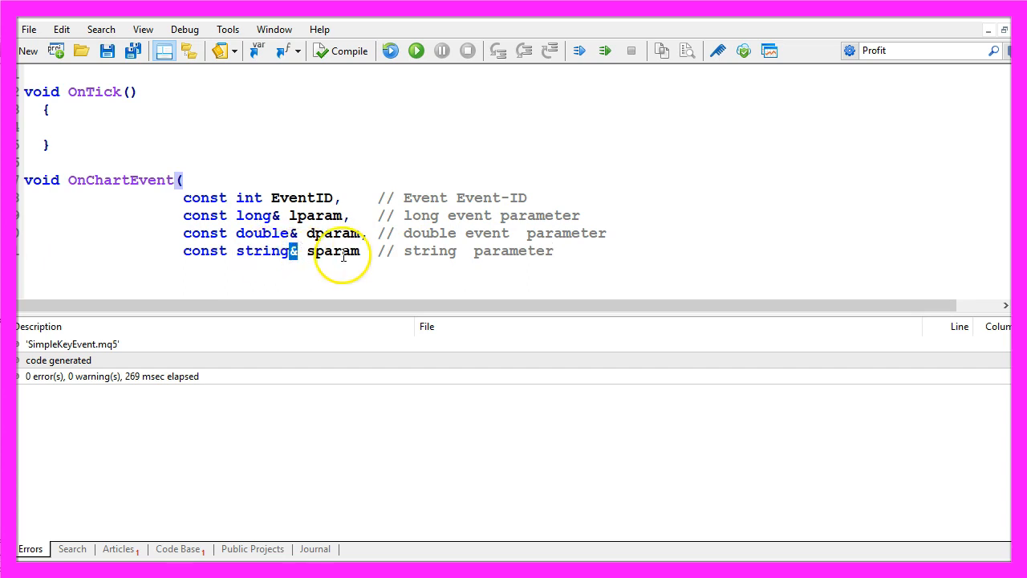
# Step: Add const string& sparam and close the OnChartEvent parameter list with a parenthesis
pyautogui.doubleClick(332, 250)
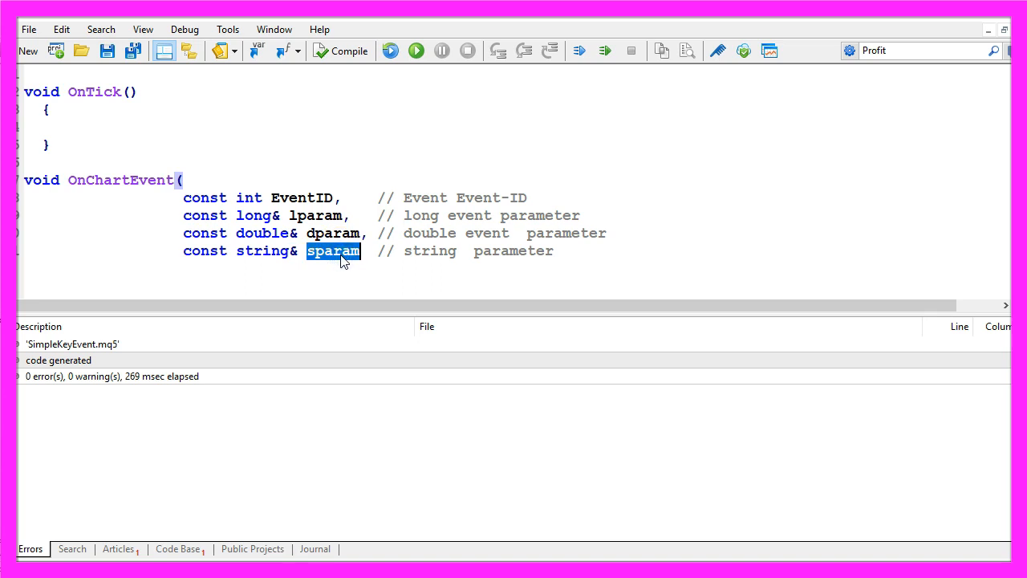
pyautogui.click(564, 251)
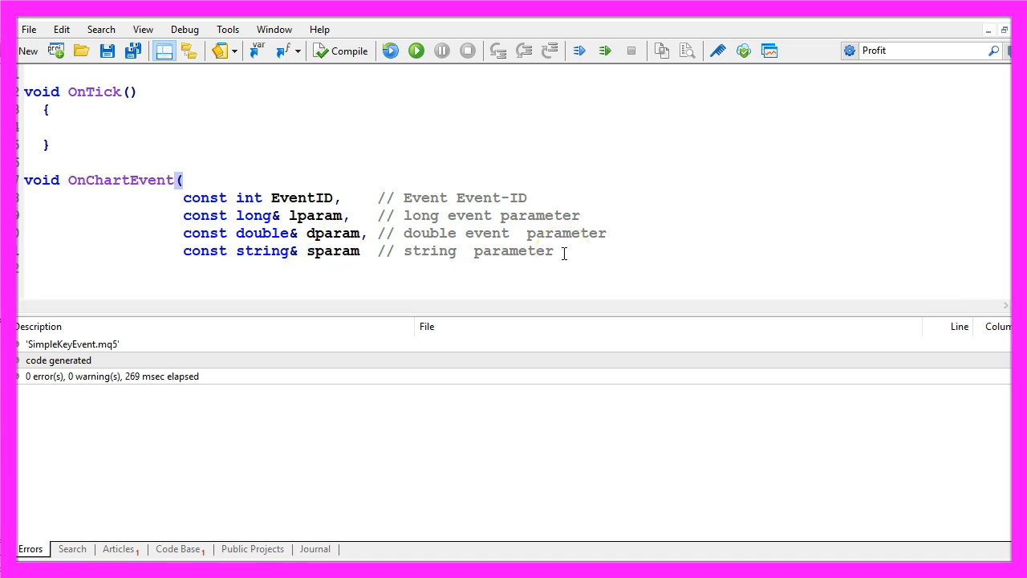
pyautogui.write(')')
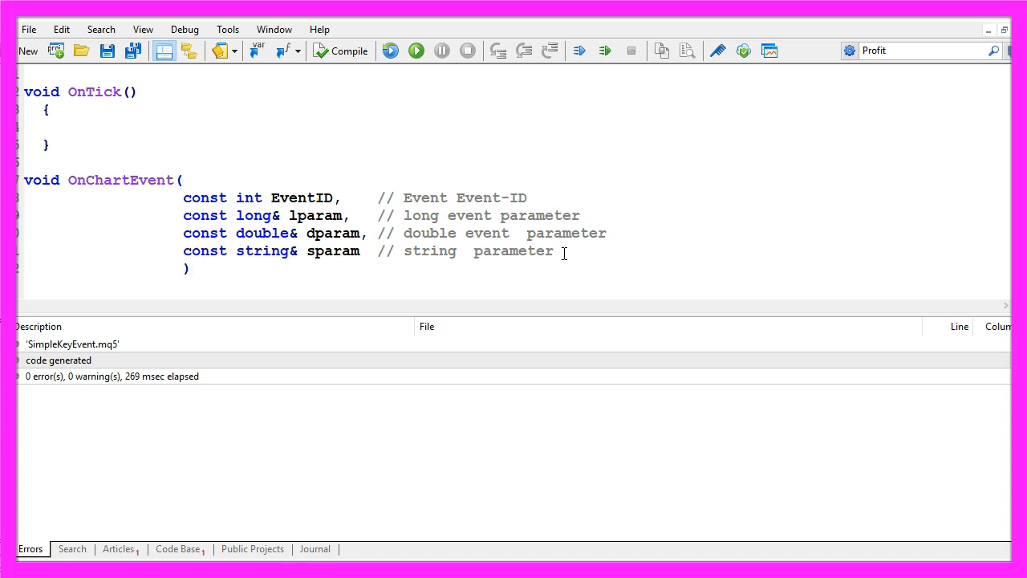
pyautogui.doubleClick(262, 232)
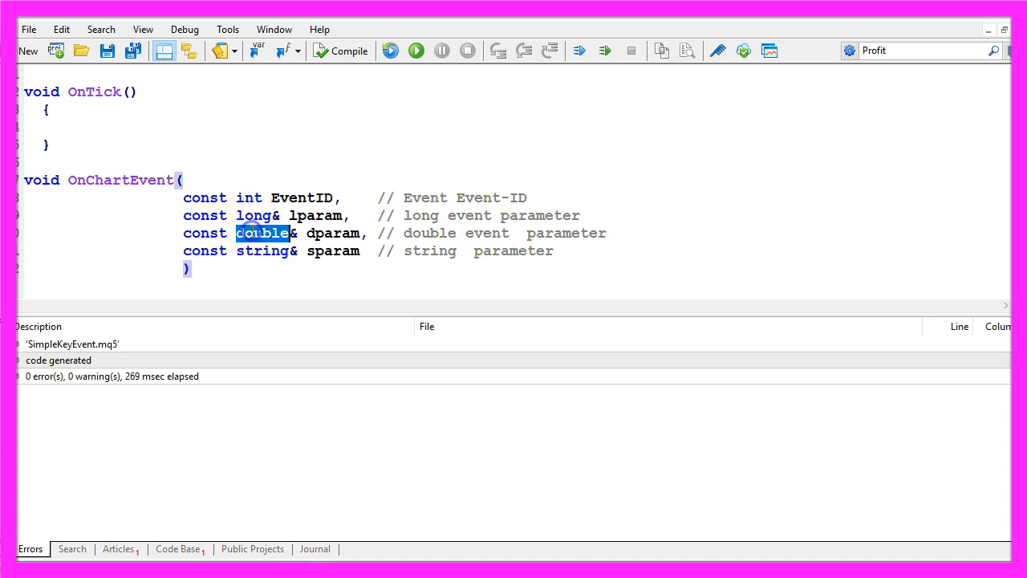
pyautogui.doubleClick(263, 250)
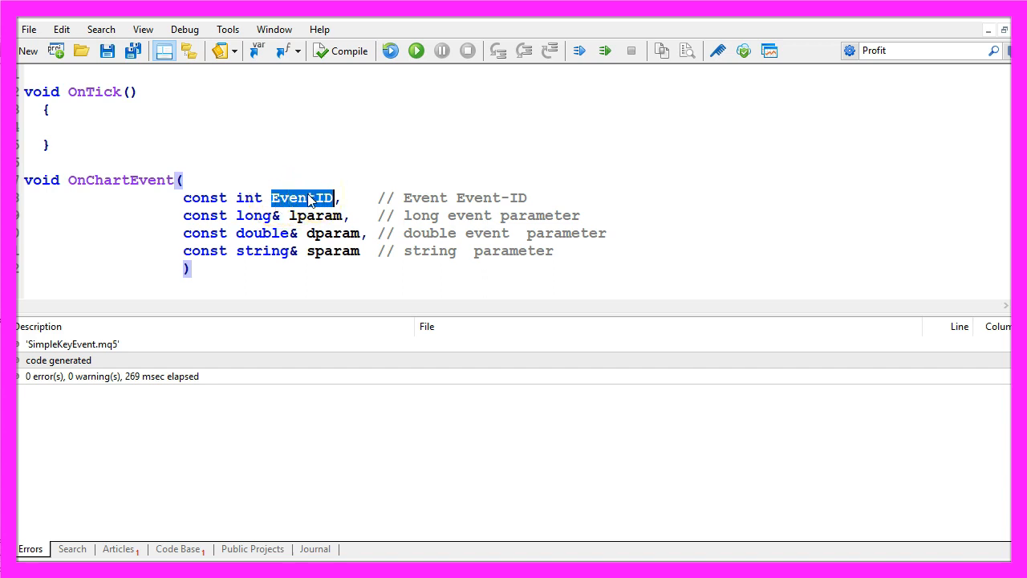
# Step: Add if(EventID==CHARTEVENT_KEYDOWN) and short KeyThatWasPressed=TranslateKey((int)lparam); with a comment
pyautogui.write('if(EventID==CHARTEVENT_KEYDOWN)')
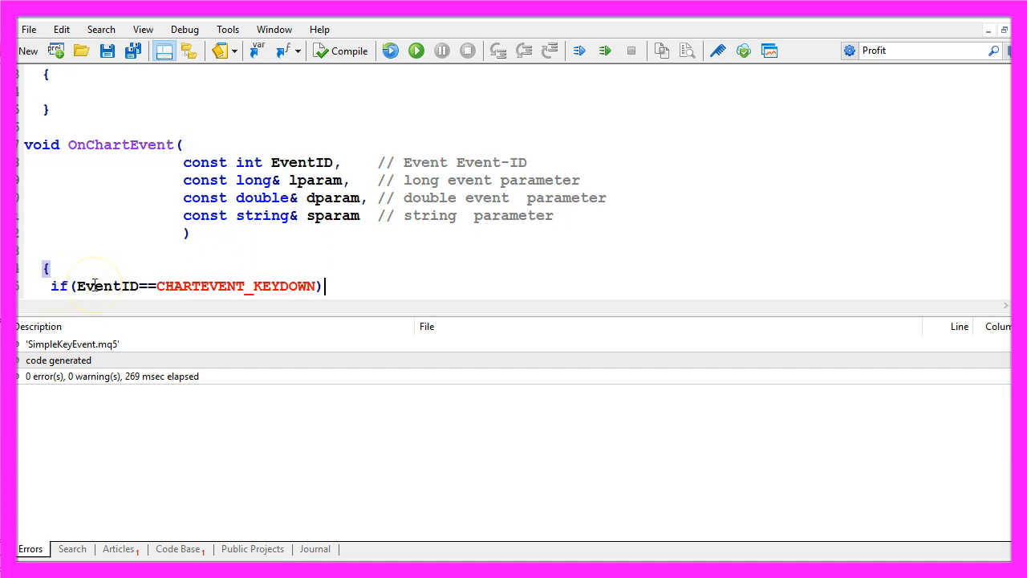
pyautogui.doubleClick(104, 286)
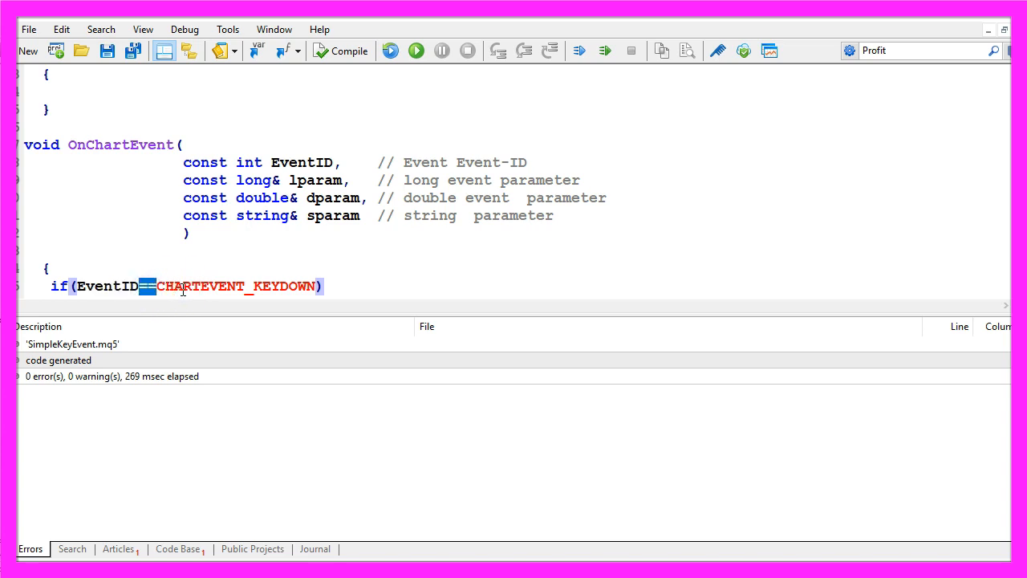
pyautogui.doubleClick(237, 286)
pyautogui.write('short KeyThatWasPressed=TranslateKey((int)lparam);')
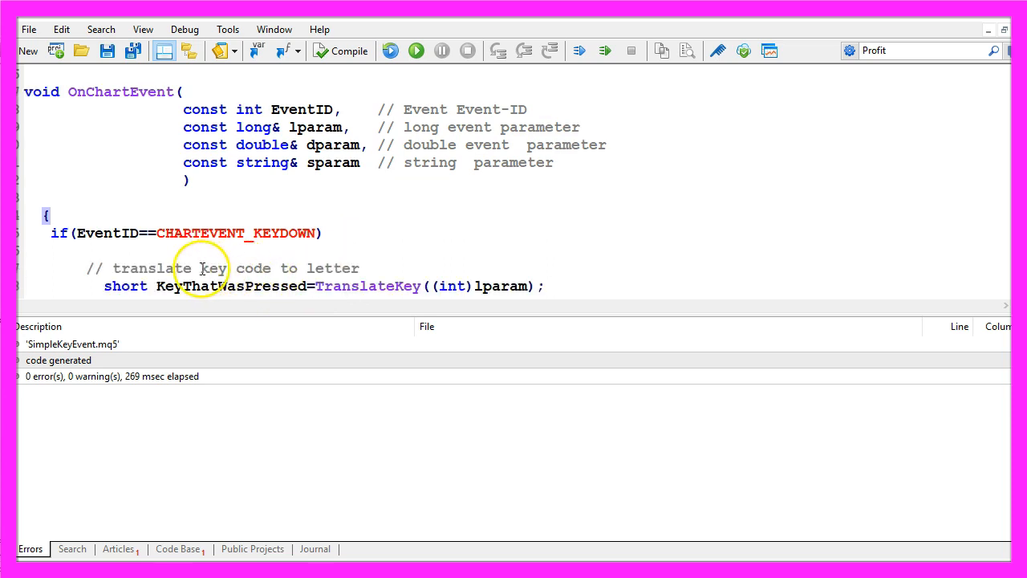
pyautogui.doubleClick(213, 268)
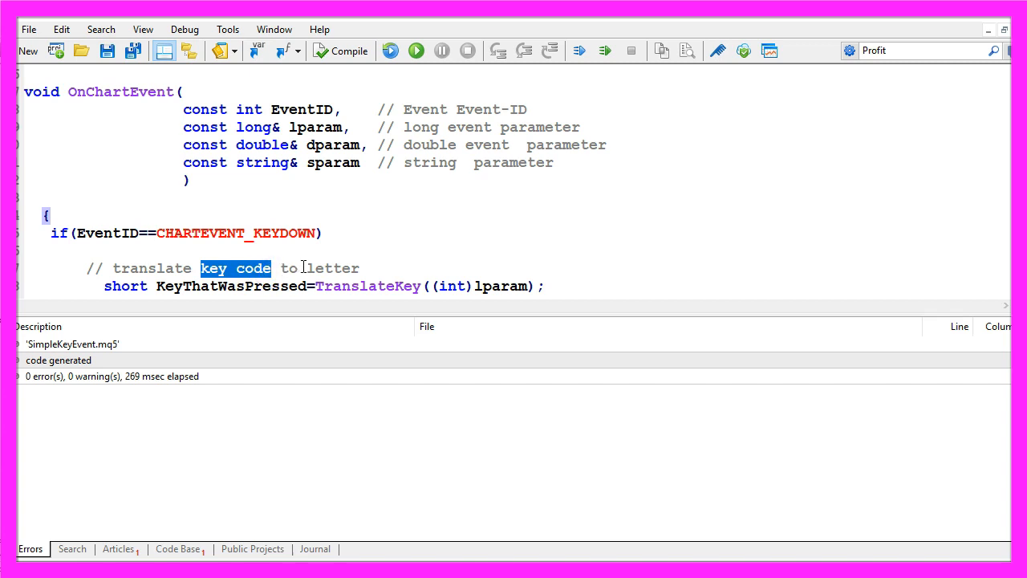
pyautogui.doubleClick(333, 267)
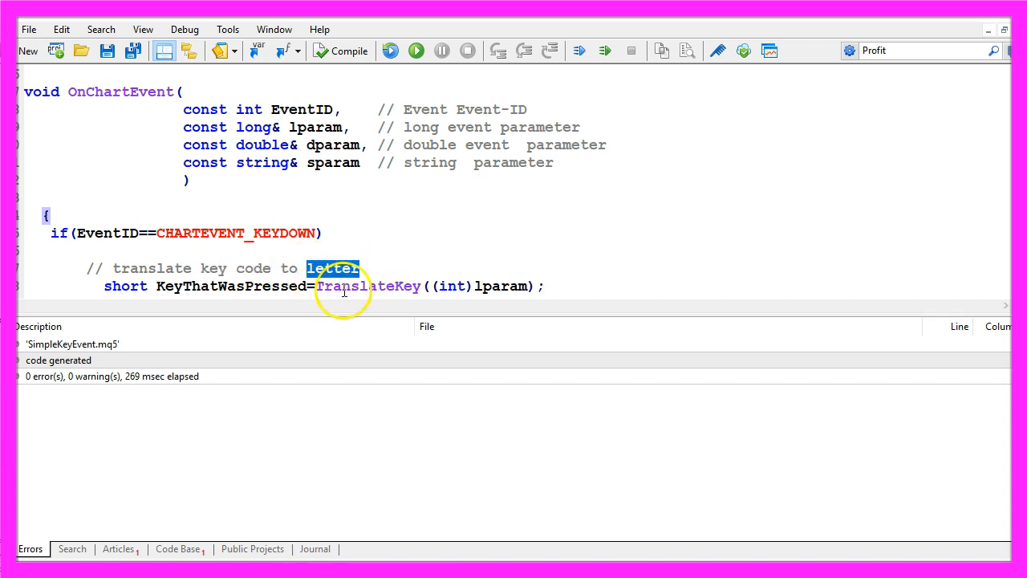
pyautogui.doubleClick(368, 285)
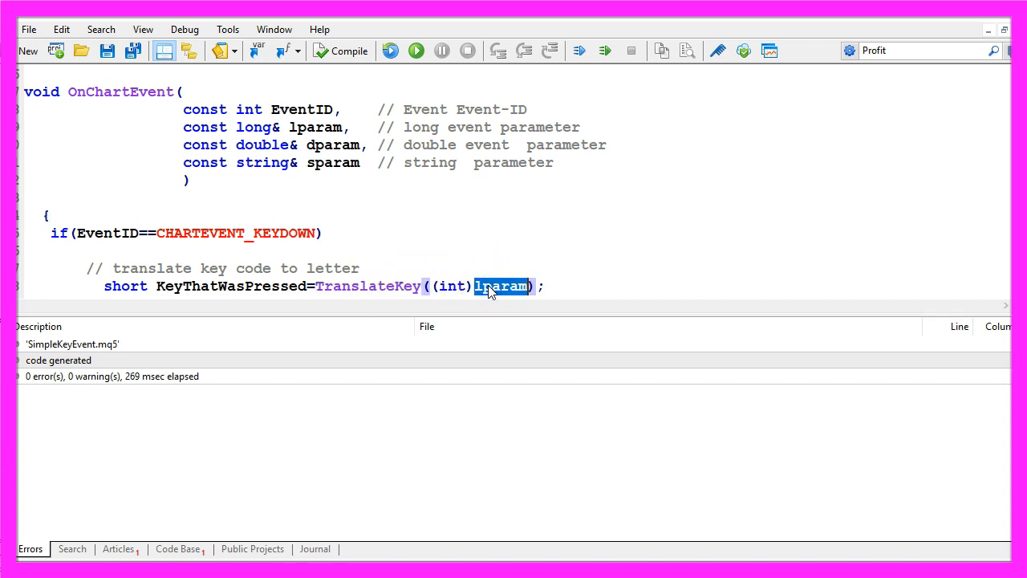
pyautogui.doubleClick(452, 286)
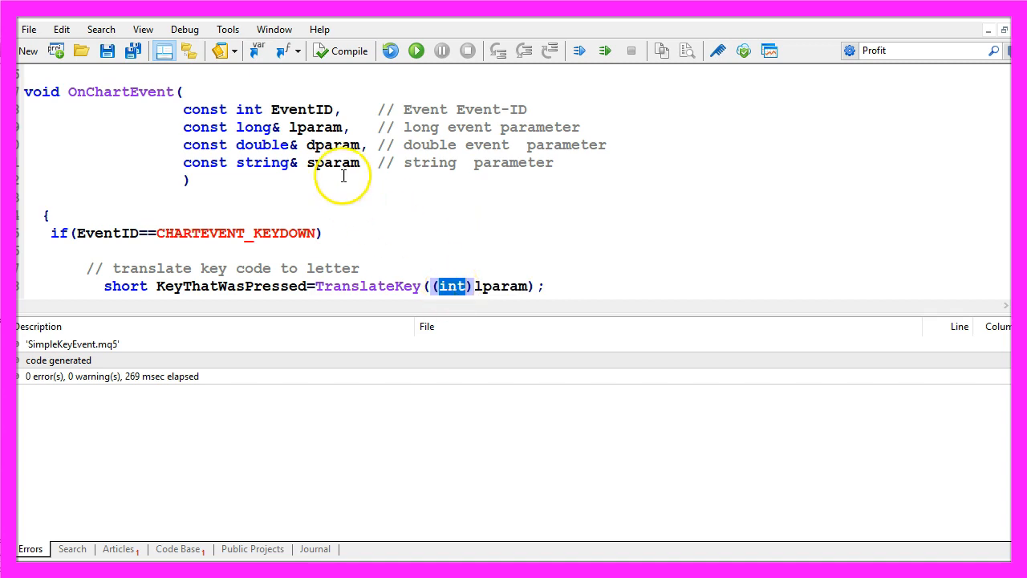
pyautogui.moveTo(248, 144)
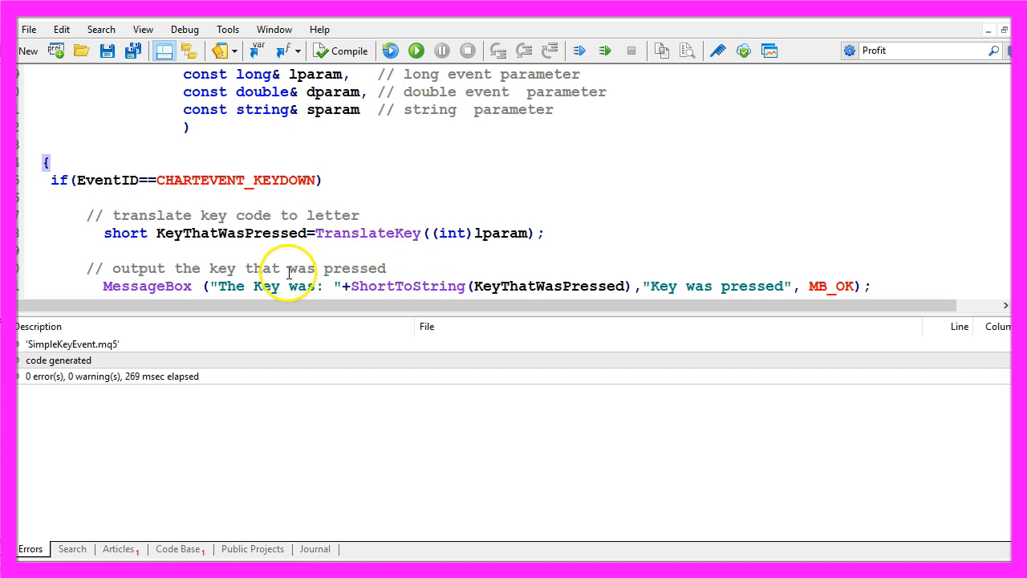
# Step: Add MessageBox("The Key was: "+ShortToString(KeyThatWasPressed),"Key was pressed",MB_OK);
pyautogui.doubleClick(148, 286)
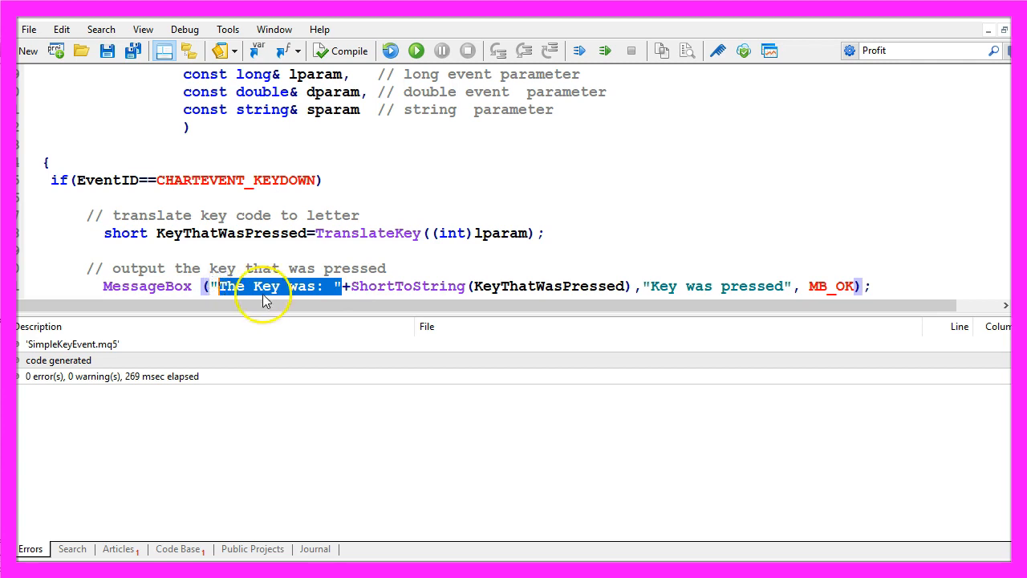
pyautogui.doubleClick(408, 285)
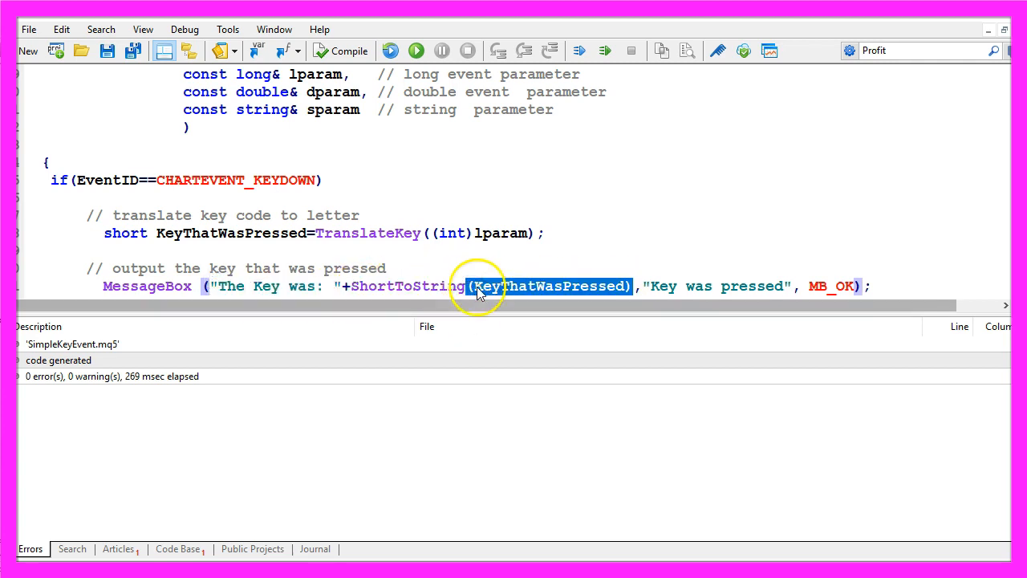
pyautogui.moveTo(612, 288)
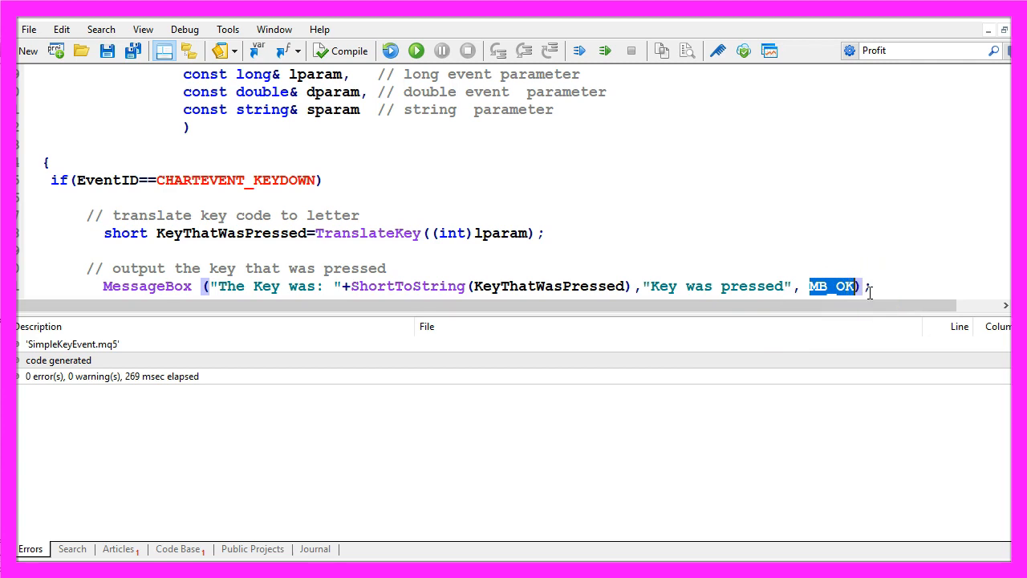
pyautogui.moveTo(763, 265)
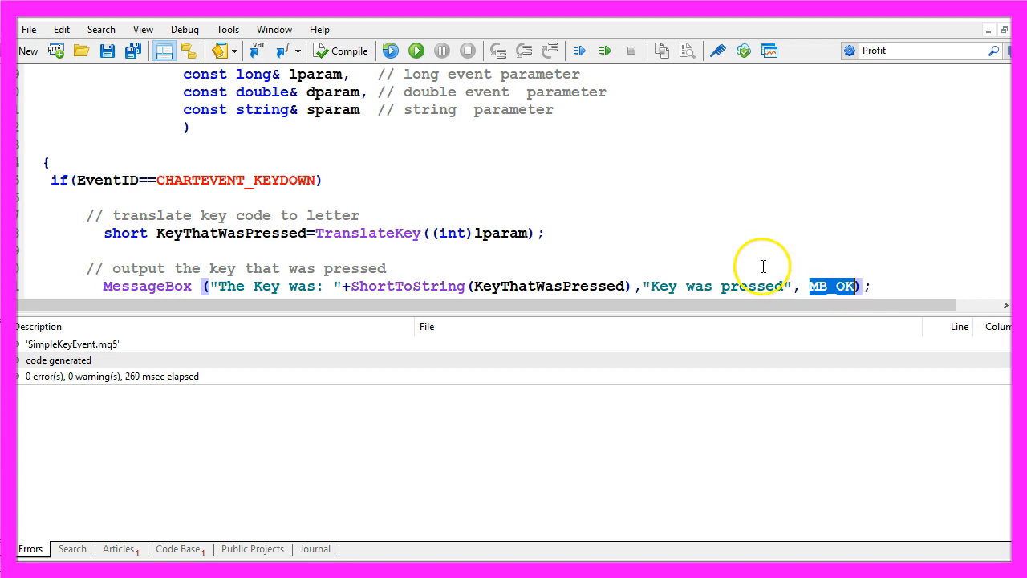
pyautogui.moveTo(714, 289)
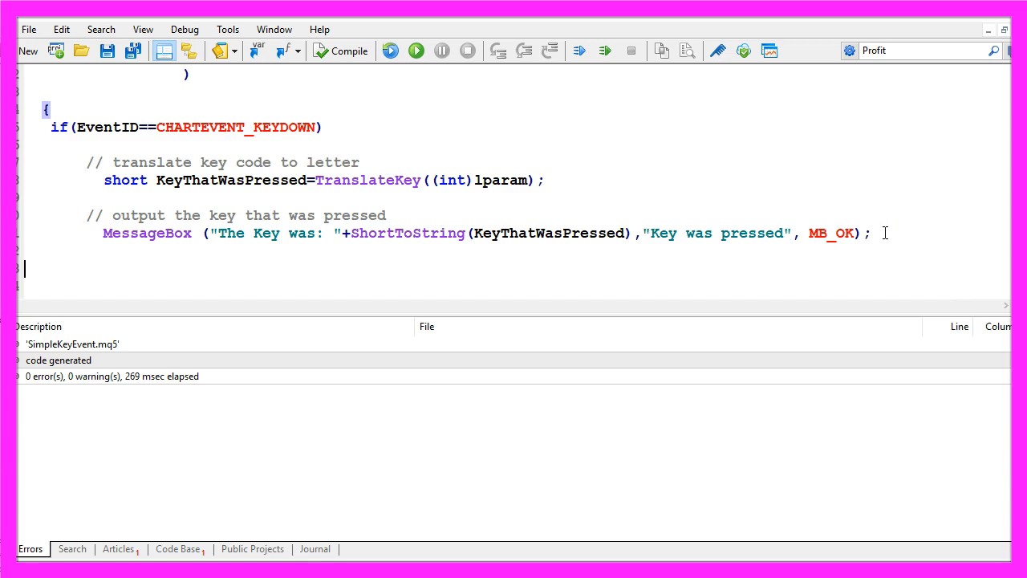
# Step: End the if block and OnChartEvent with two closing braces
pyautogui.write('}}')
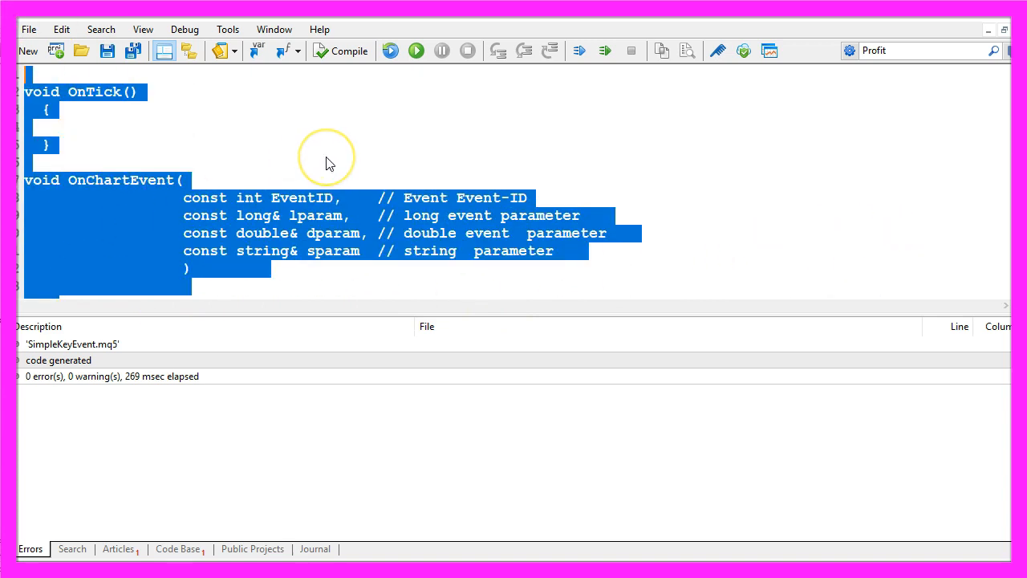
pyautogui.moveTo(275, 219)
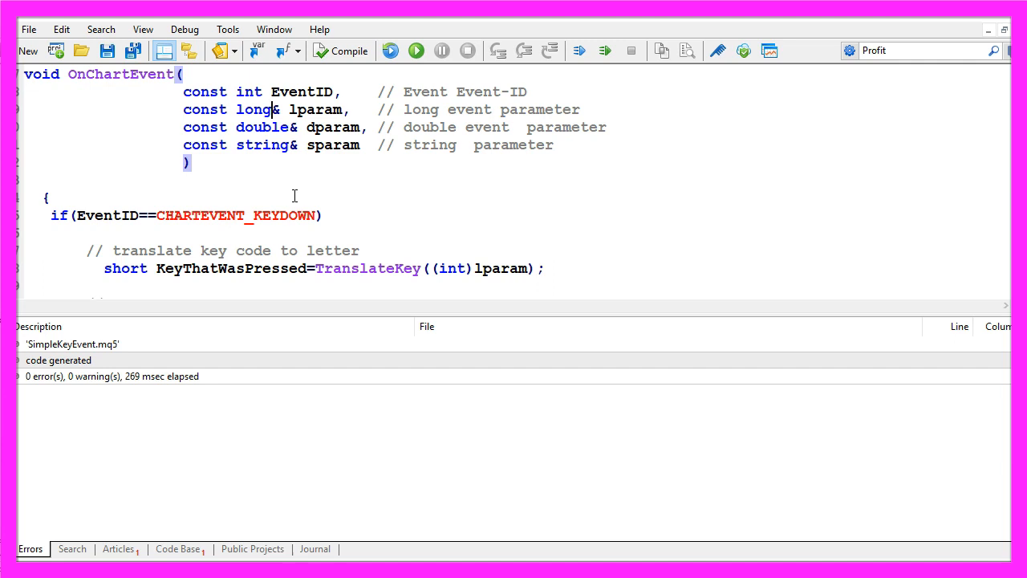
pyautogui.scroll(-3)
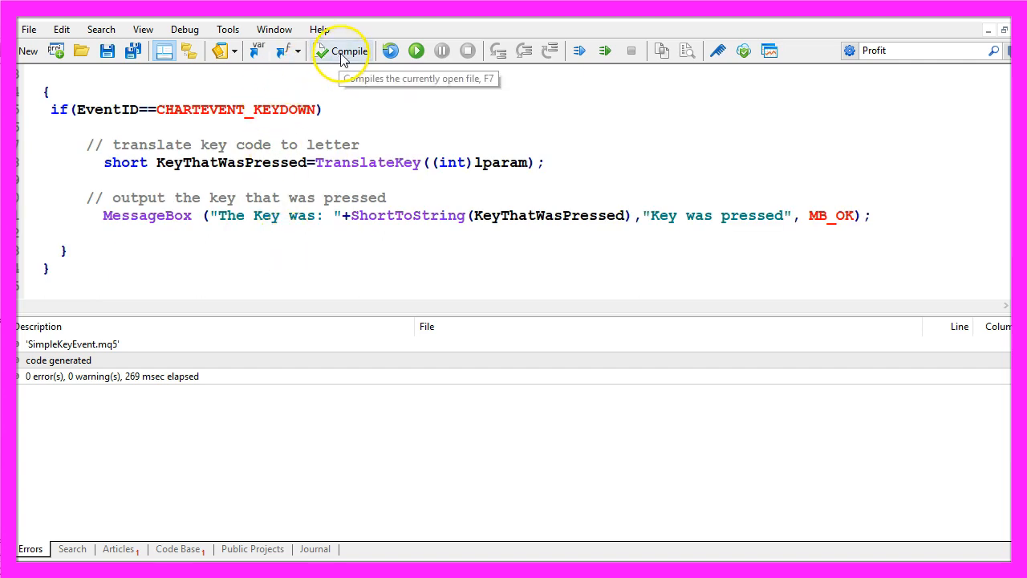
# Step: Compile, add the missing { after the if line, and recompile to 0 errors and 0 warnings
pyautogui.click(342, 51)
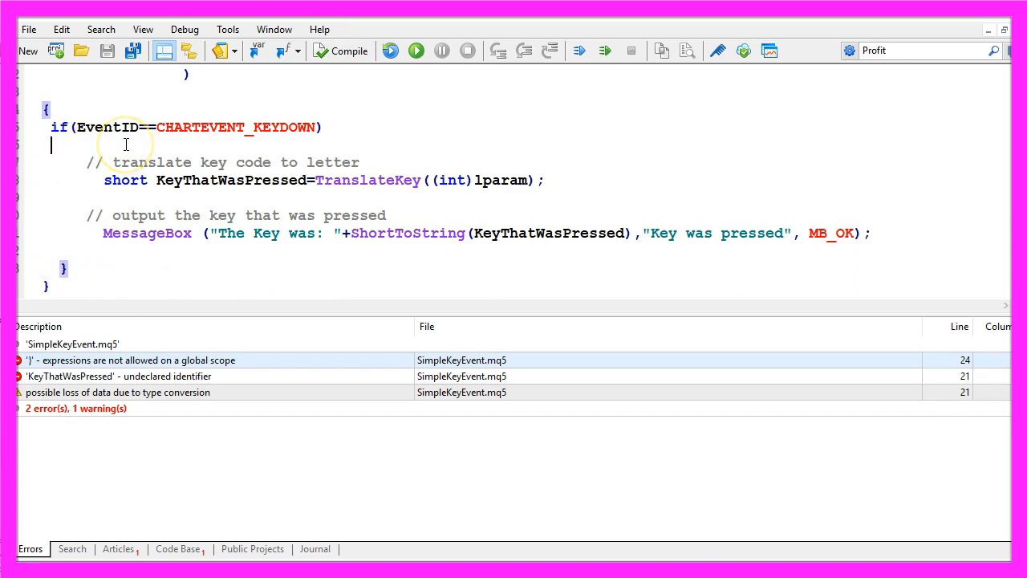
pyautogui.write('{')
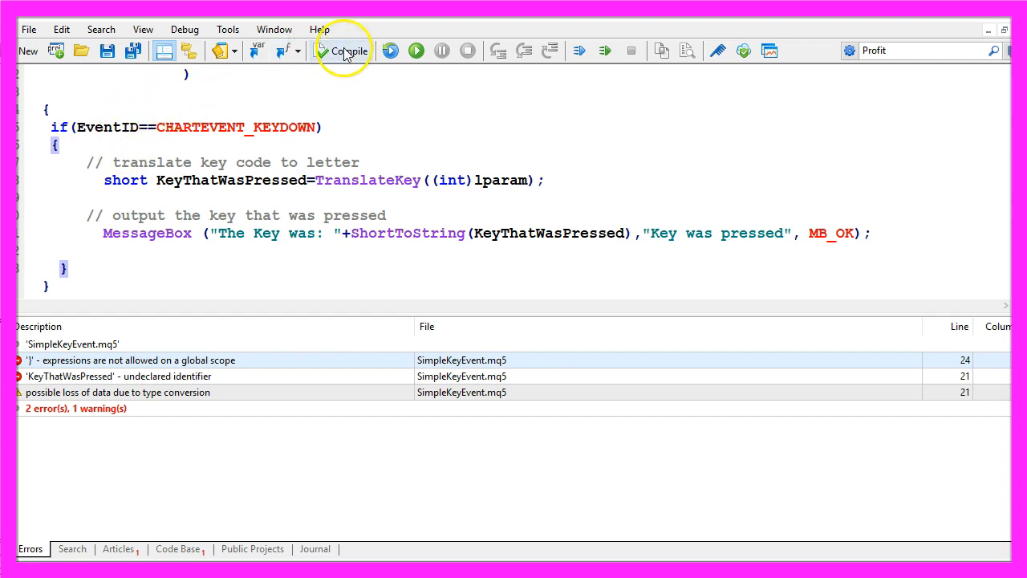
pyautogui.click(343, 50)
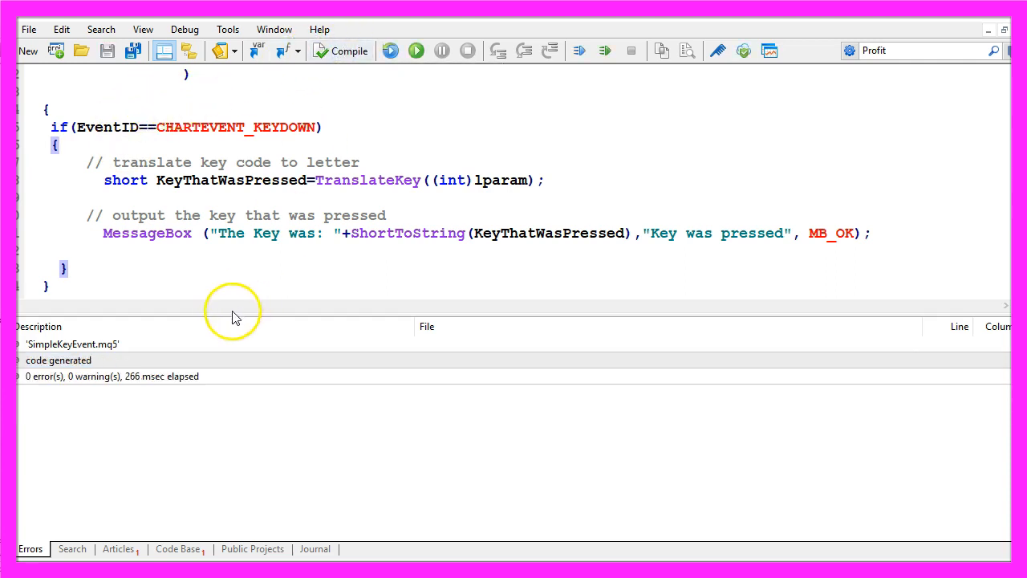
pyautogui.moveTo(255, 361)
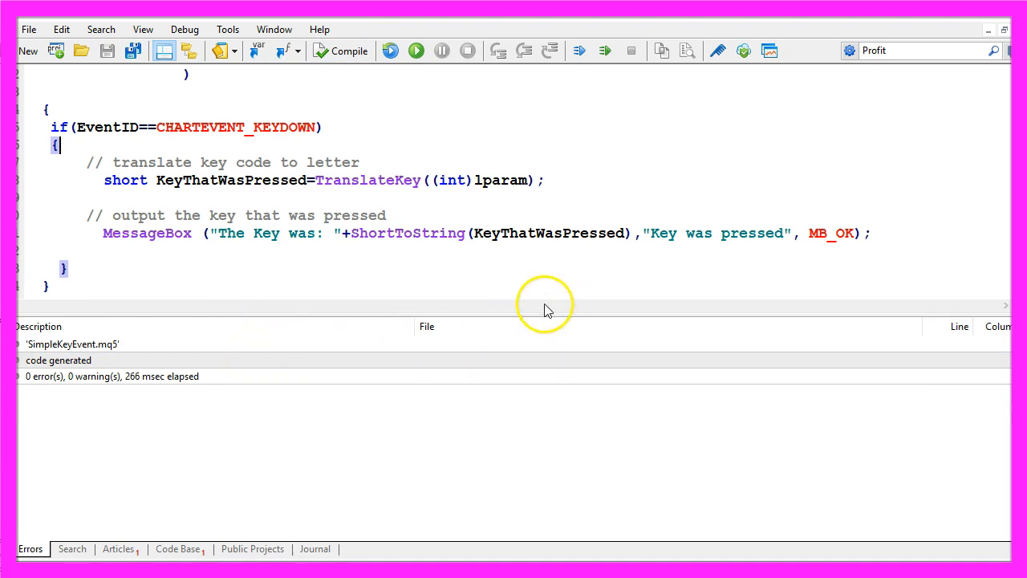
pyautogui.moveTo(526, 210)
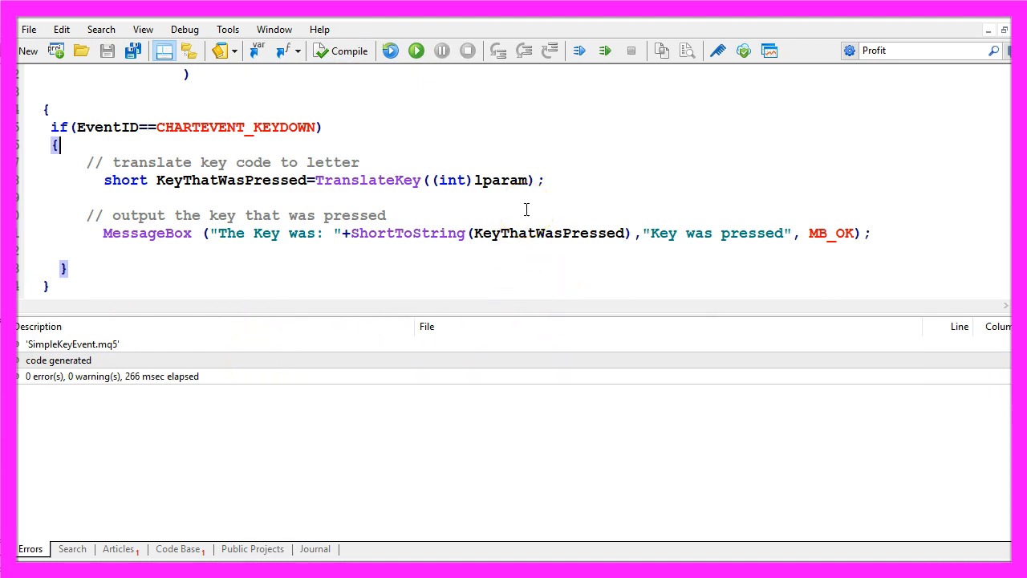
pyautogui.moveTo(769, 51)
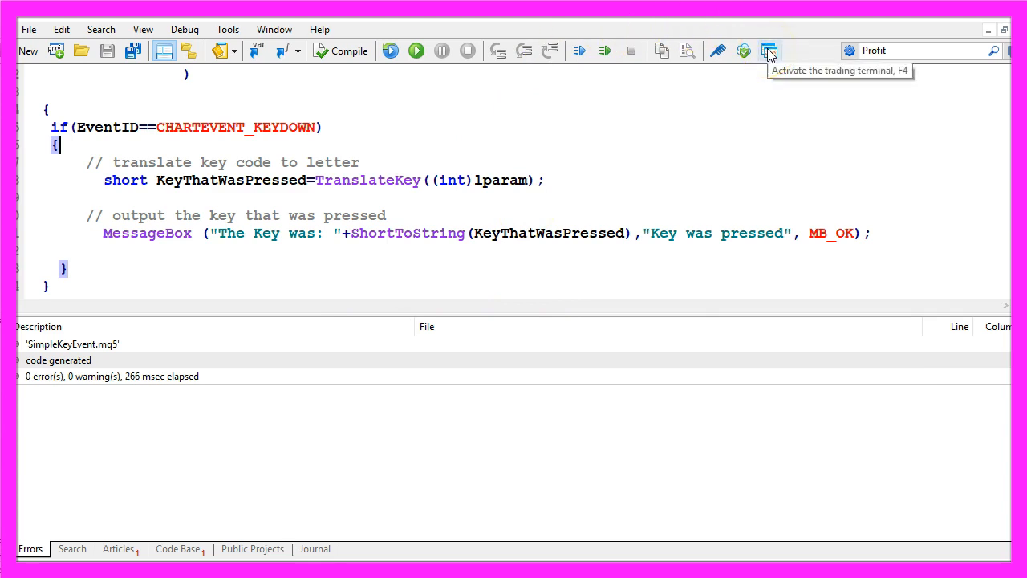
# Step: Switch to the terminal and press keys k, b and s on the AUDJPY chart, dismissing each message box
pyautogui.click(769, 51)
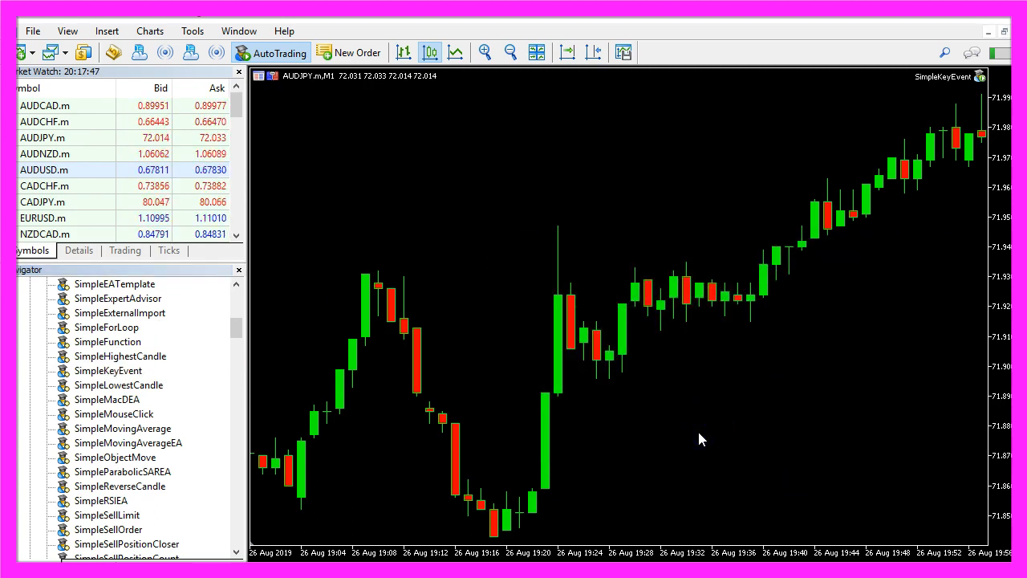
pyautogui.press('k')
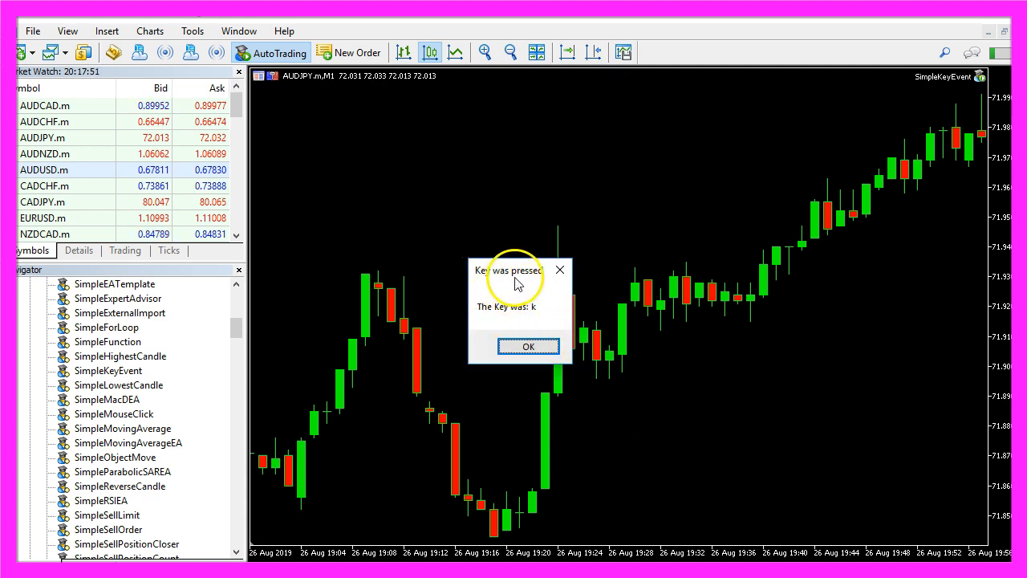
pyautogui.moveTo(546, 284)
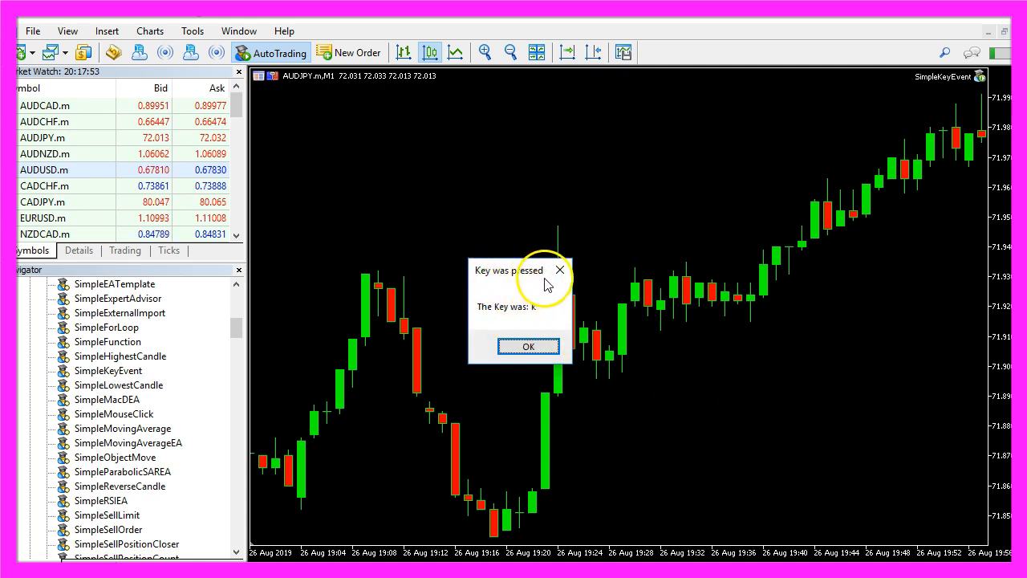
pyautogui.click(528, 346)
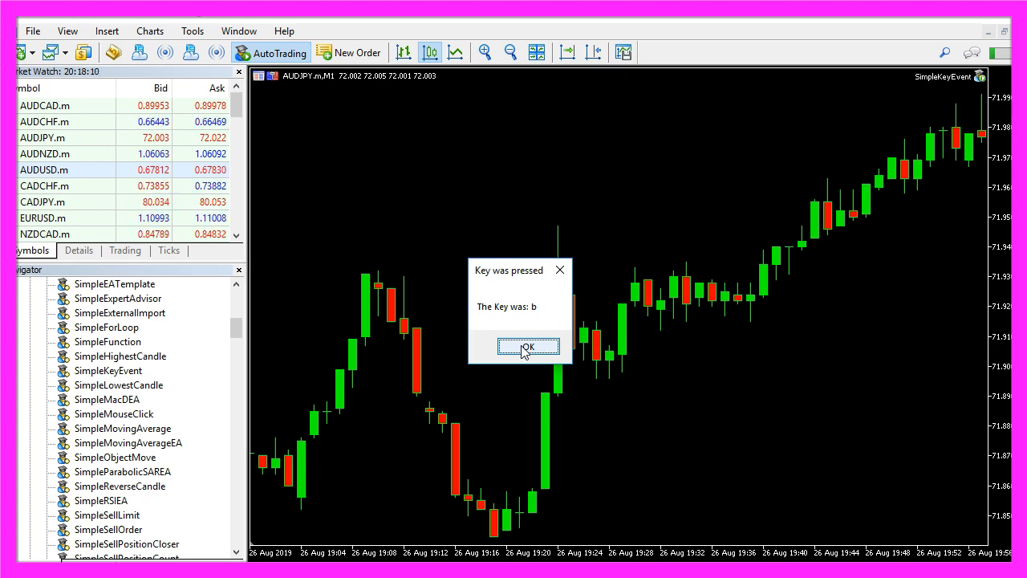
pyautogui.click(527, 346)
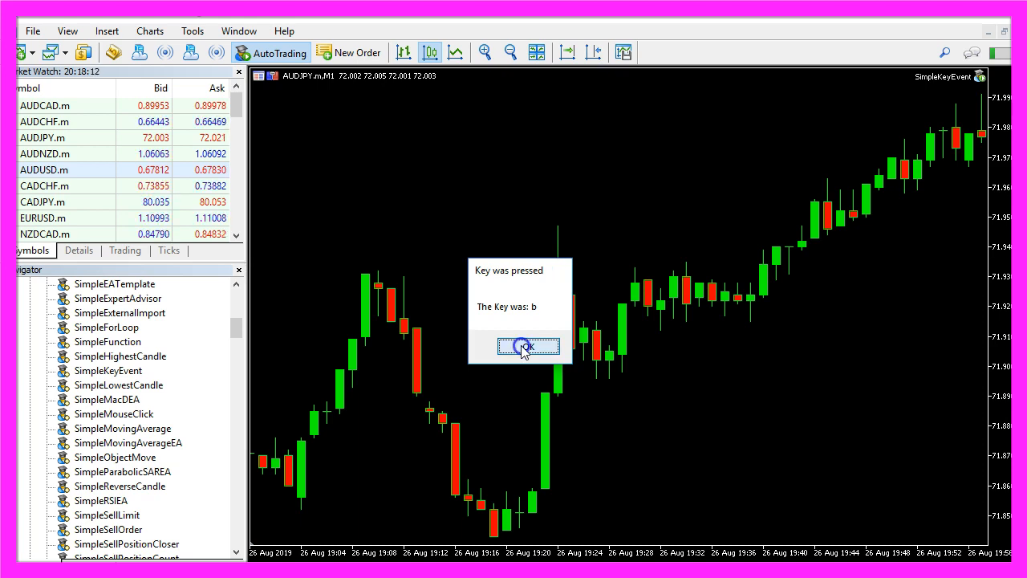
pyautogui.click(528, 345)
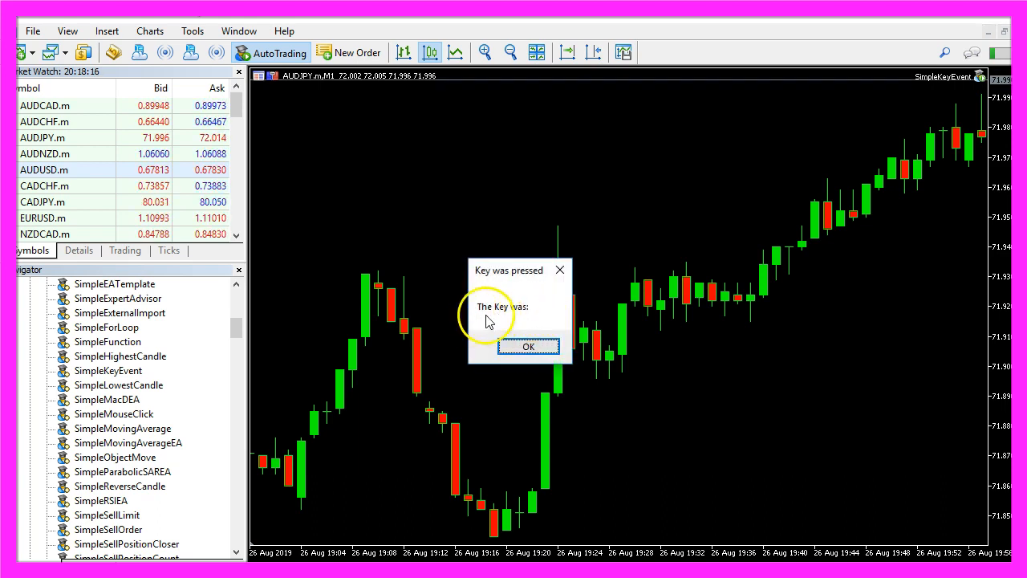
pyautogui.moveTo(512, 325)
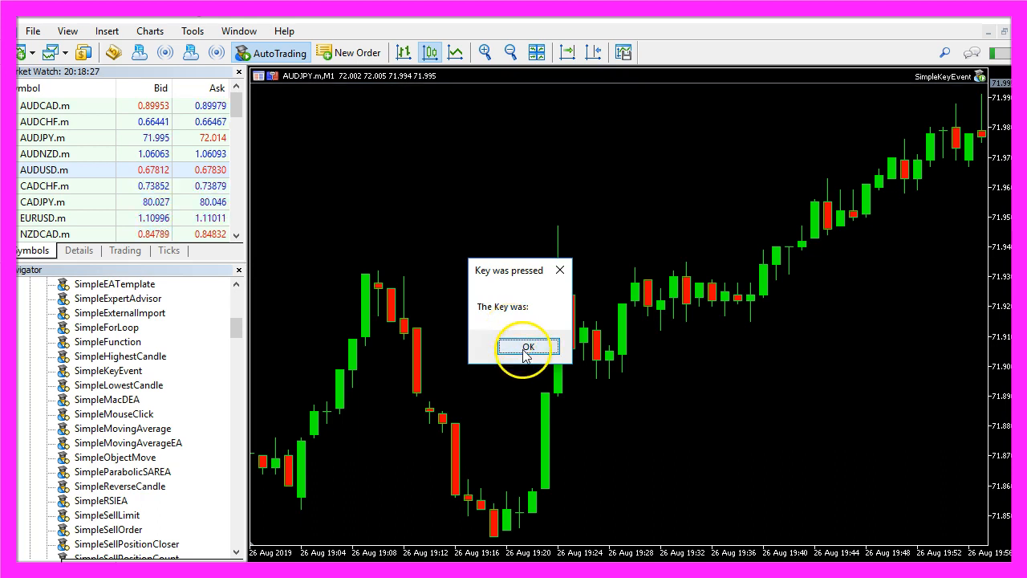
pyautogui.click(527, 345)
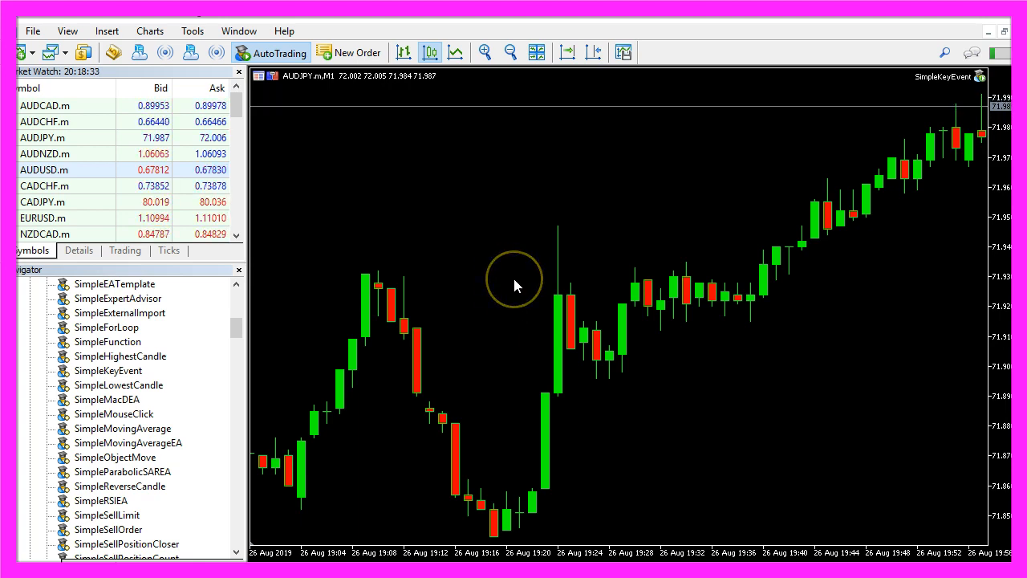
pyautogui.press('s')
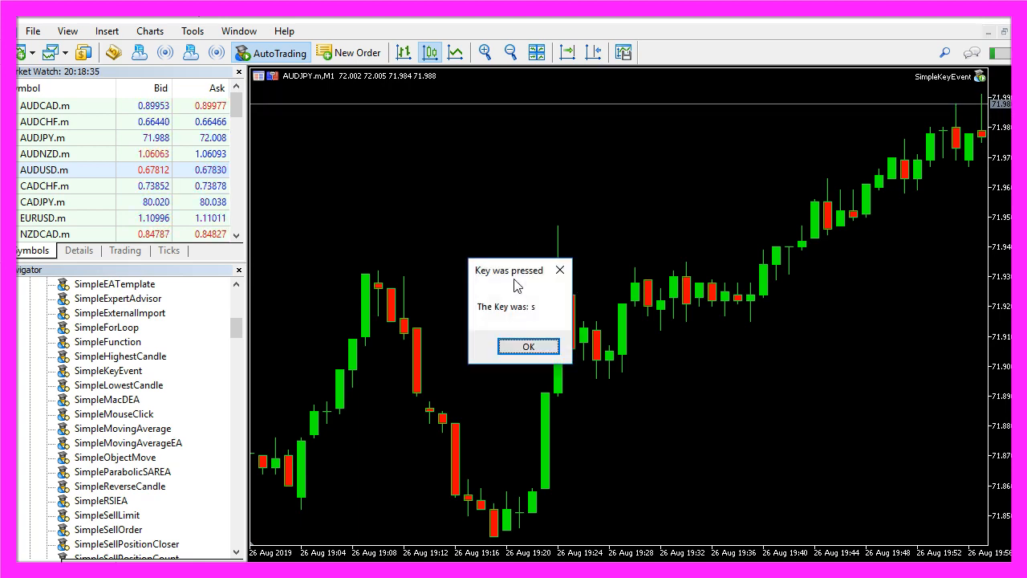